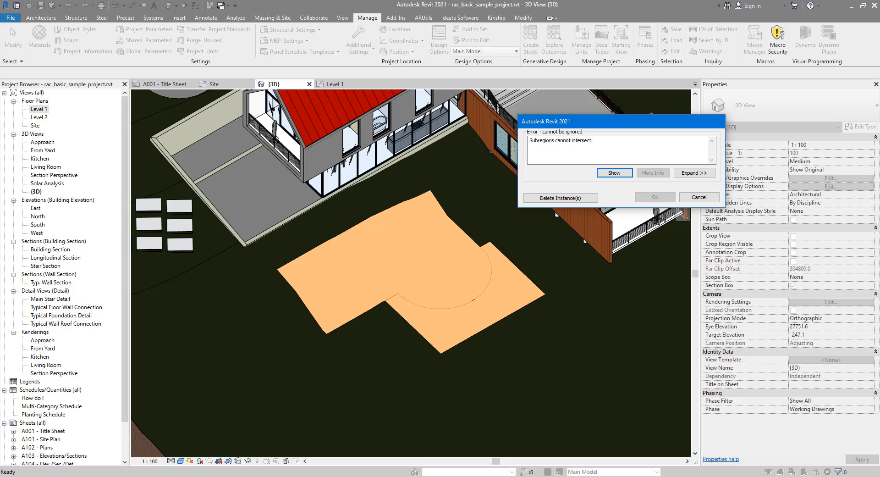
pyautogui.moveTo(663, 137)
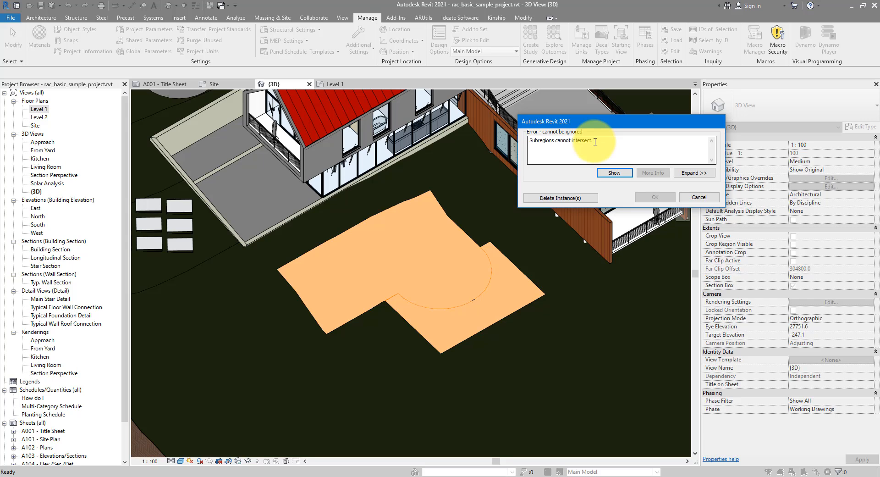
pyautogui.moveTo(613, 144)
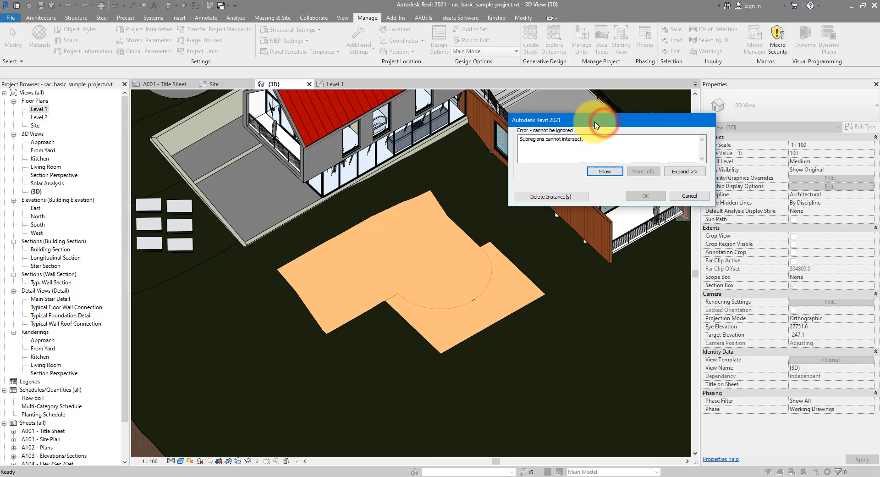
# - Switch to the Site floor plan to inspect the overlapping subregion in plan
pyautogui.click(605, 172)
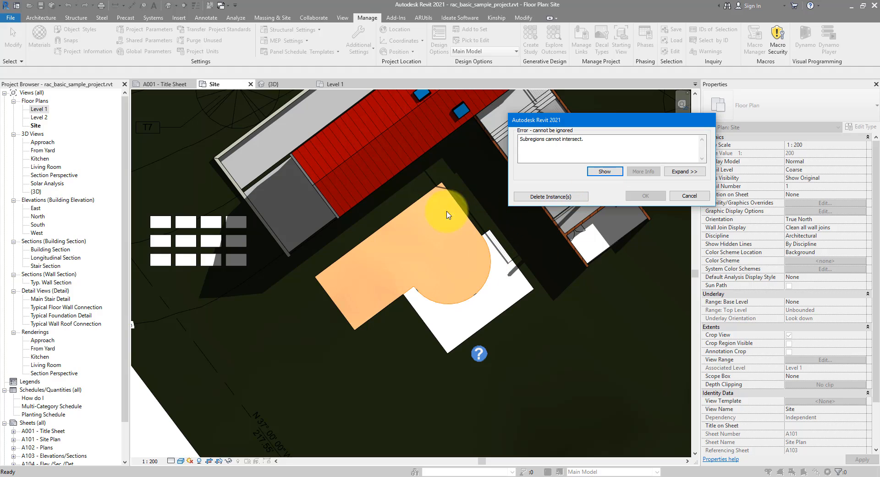
pyautogui.moveTo(437, 240)
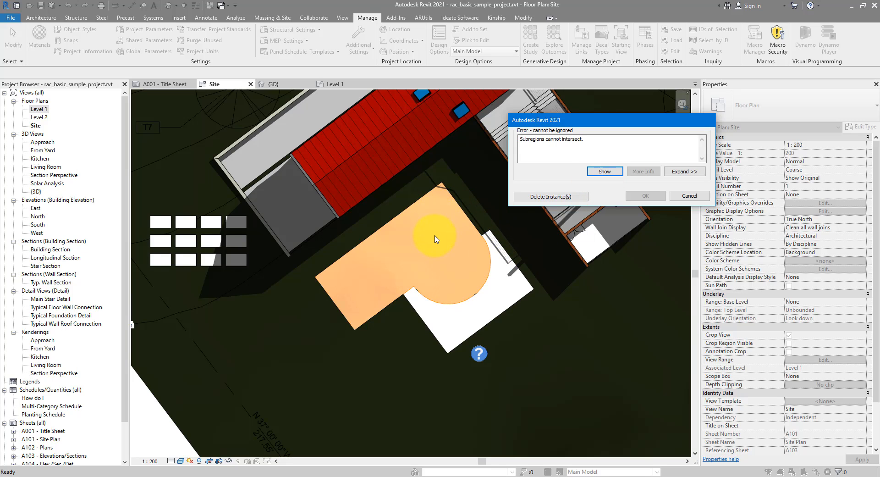
pyautogui.moveTo(415, 288)
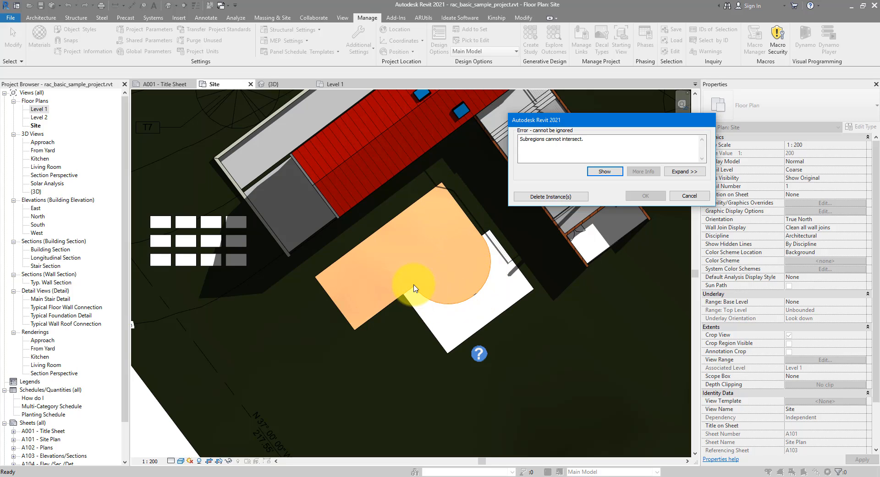
pyautogui.moveTo(474, 204)
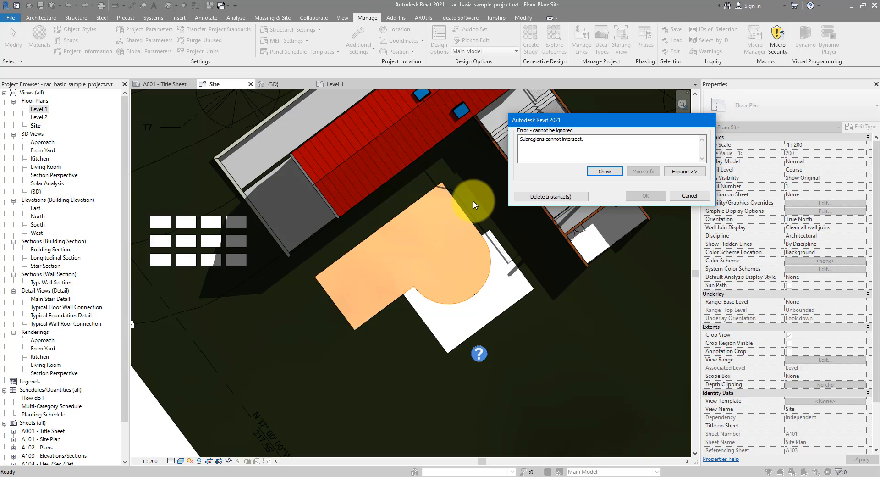
pyautogui.moveTo(560, 118)
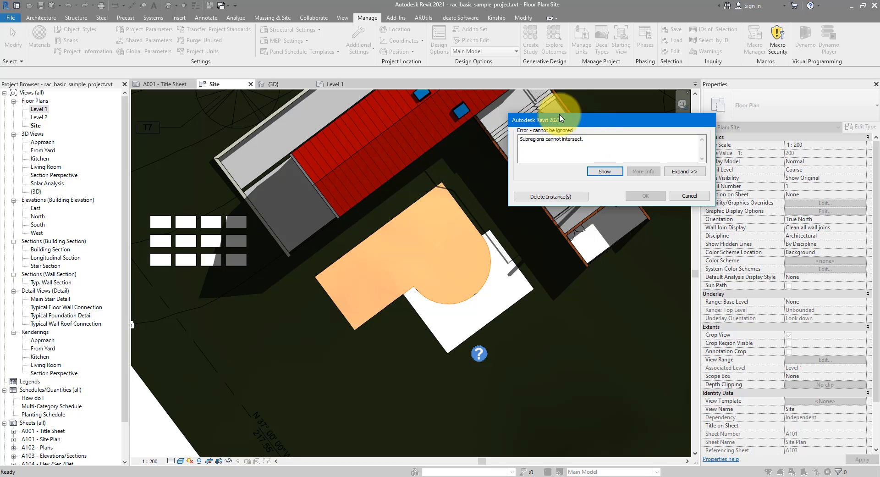
pyautogui.moveTo(588, 146)
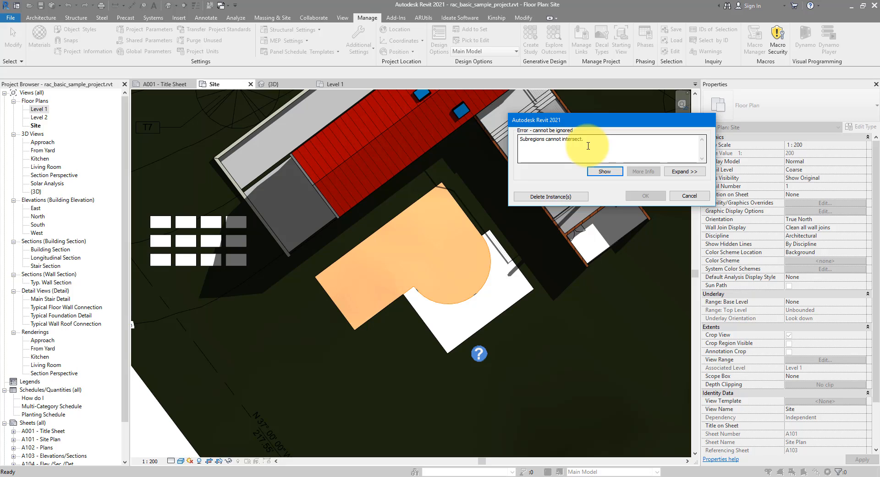
pyautogui.moveTo(593, 142)
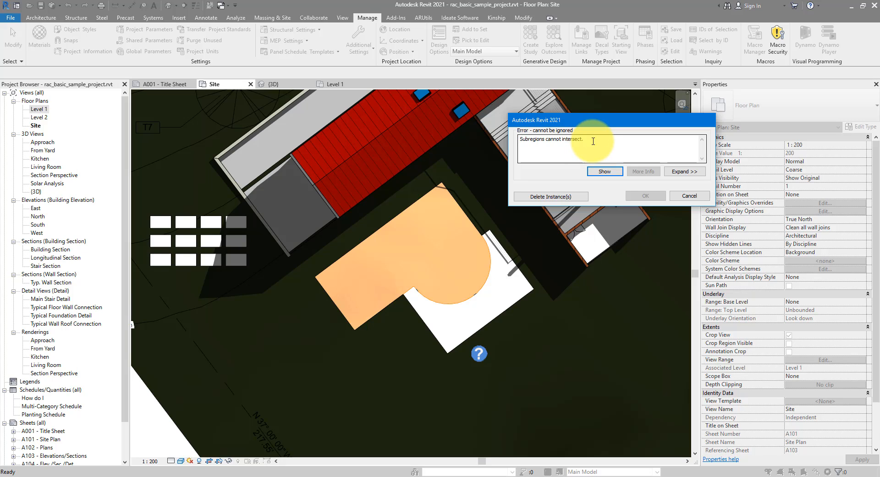
pyautogui.moveTo(579, 167)
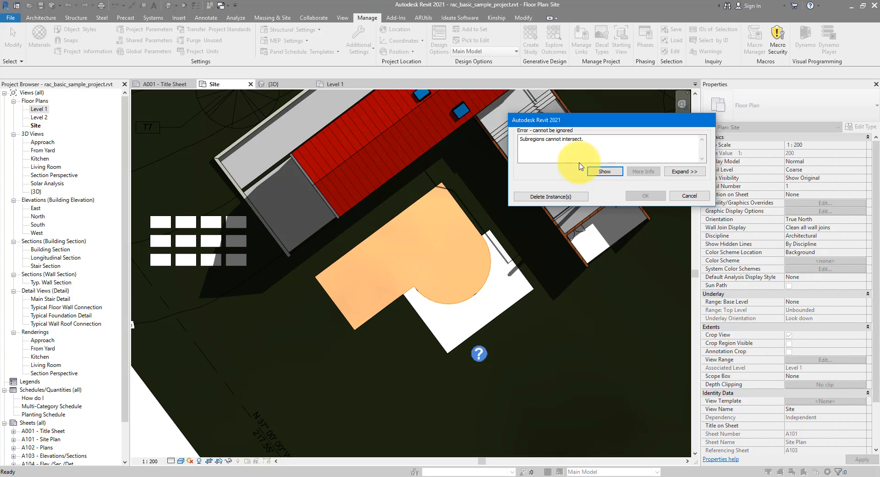
pyautogui.moveTo(645, 195)
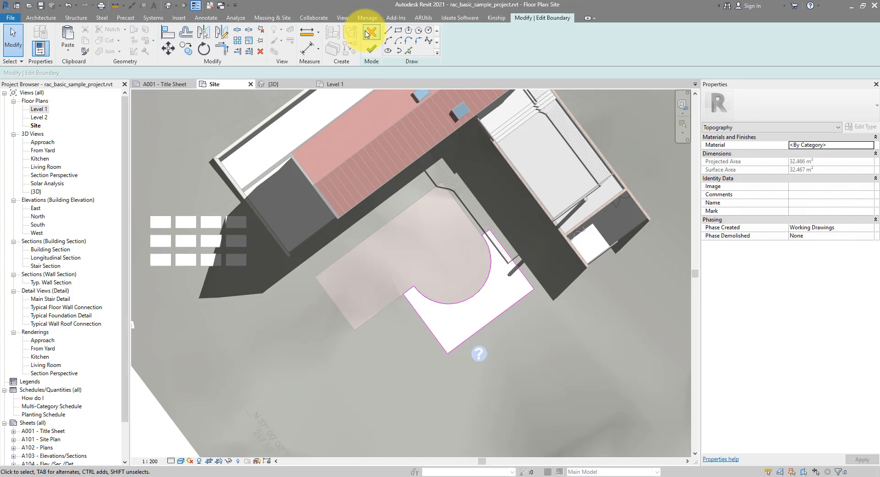
# - Discard the failed boundary sketch and return to the default 3D view with nothing selected
pyautogui.click(367, 32)
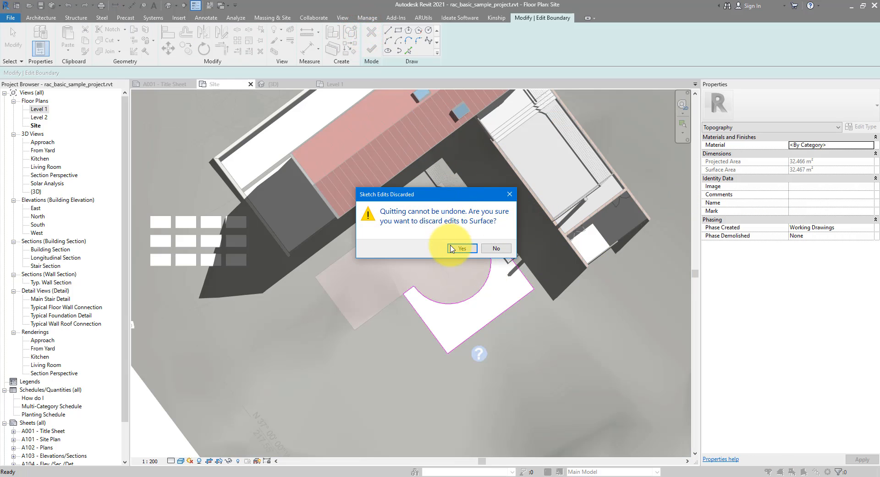
pyautogui.click(461, 248)
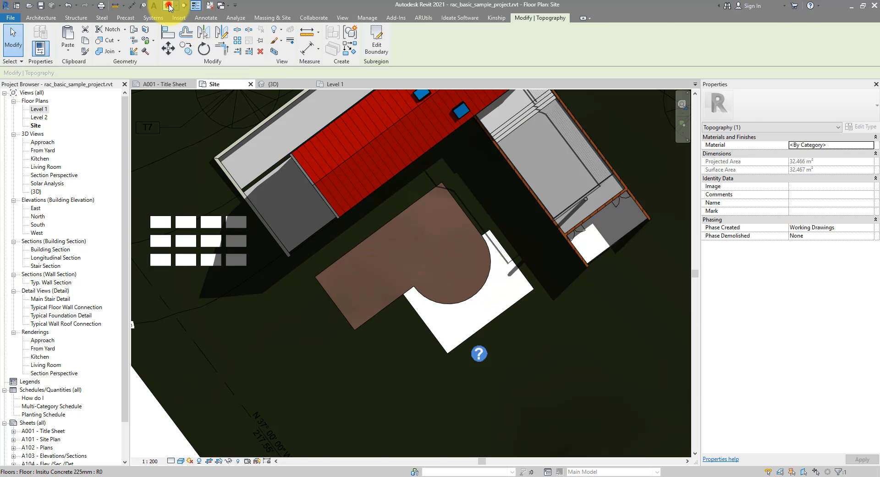
pyautogui.click(272, 84)
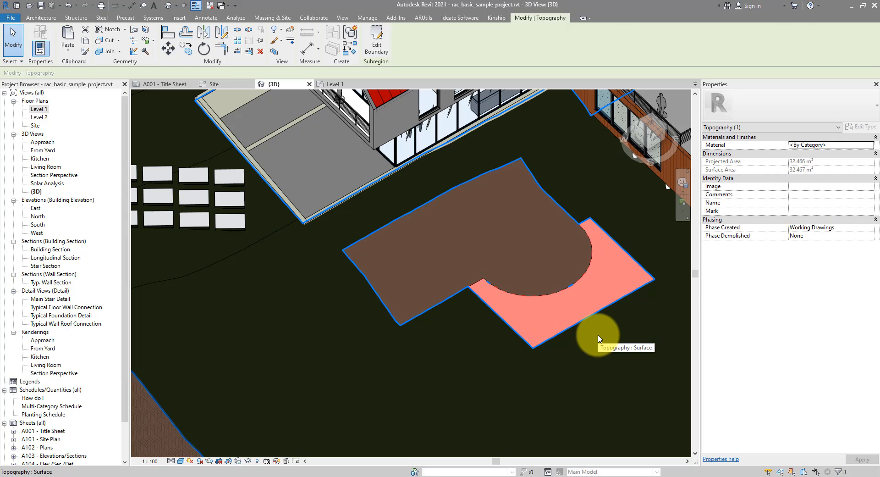
pyautogui.click(367, 18)
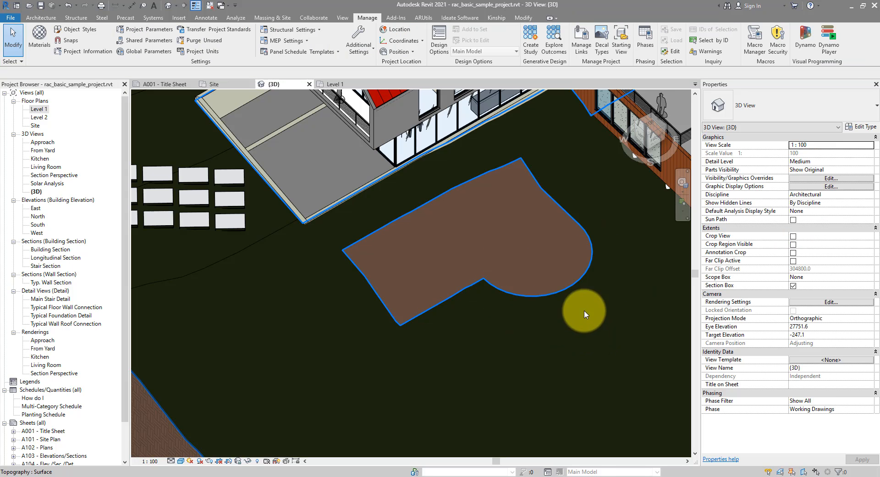
pyautogui.moveTo(486, 215)
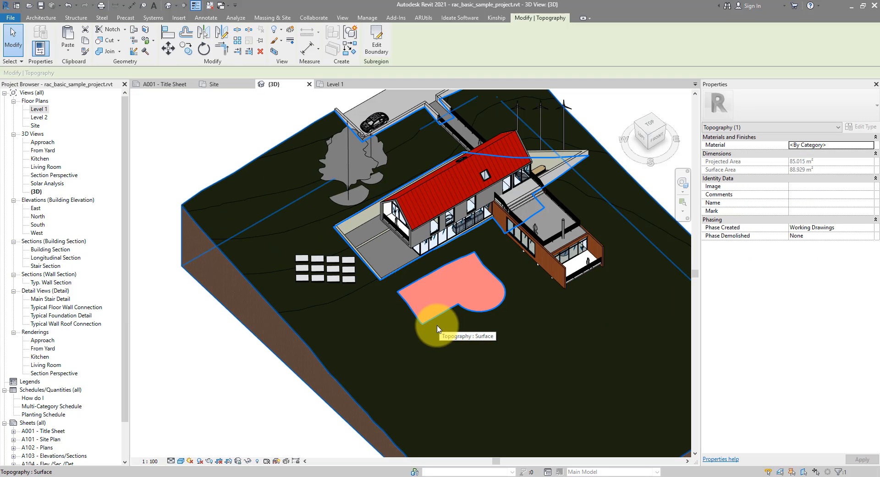
pyautogui.moveTo(617, 303)
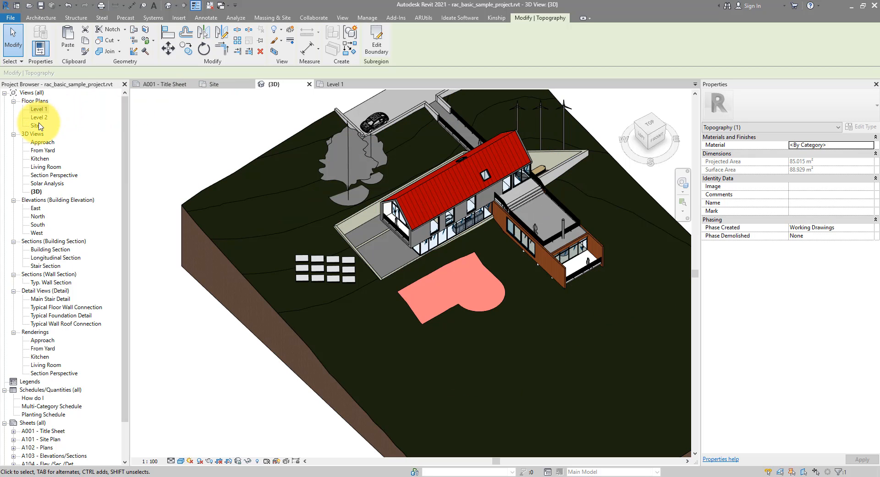
# - Reopen the Site floor plan from the Project Browser
pyautogui.doubleClick(39, 108)
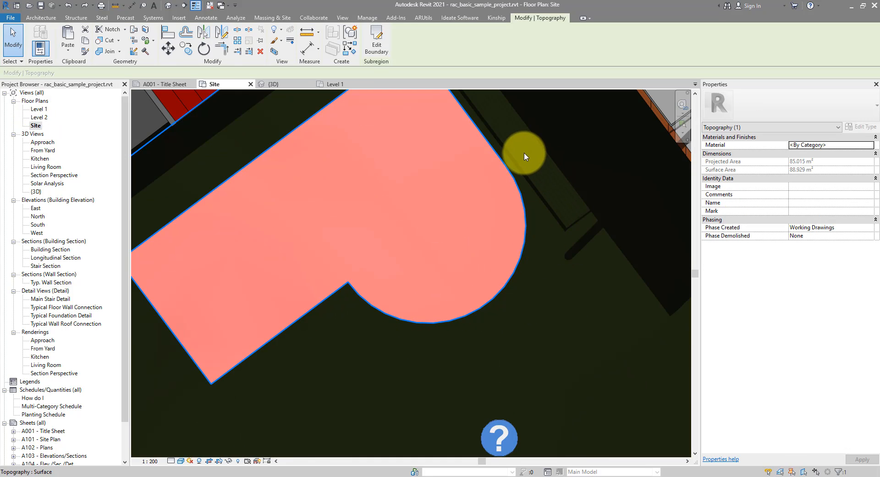
pyautogui.moveTo(581, 204)
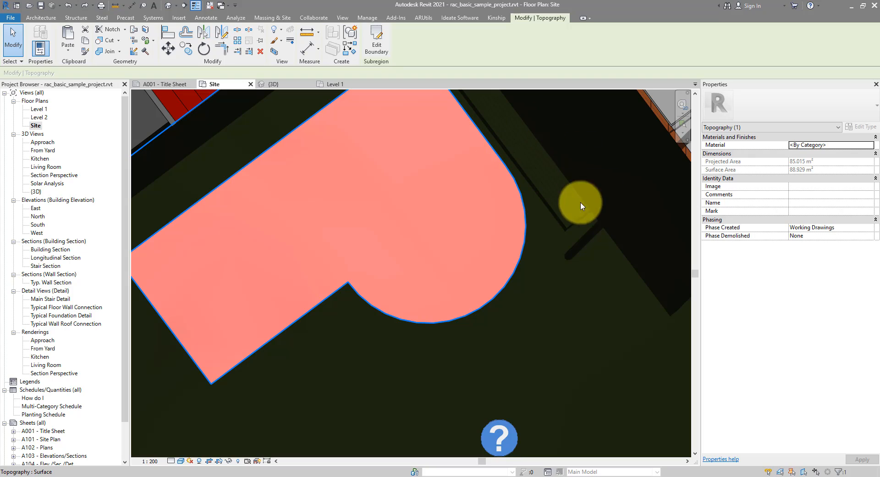
pyautogui.moveTo(463, 305)
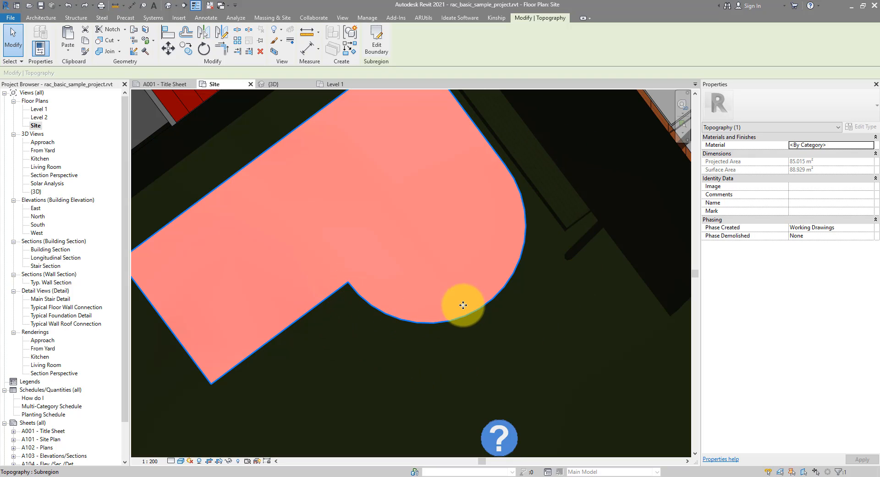
pyautogui.moveTo(375, 43)
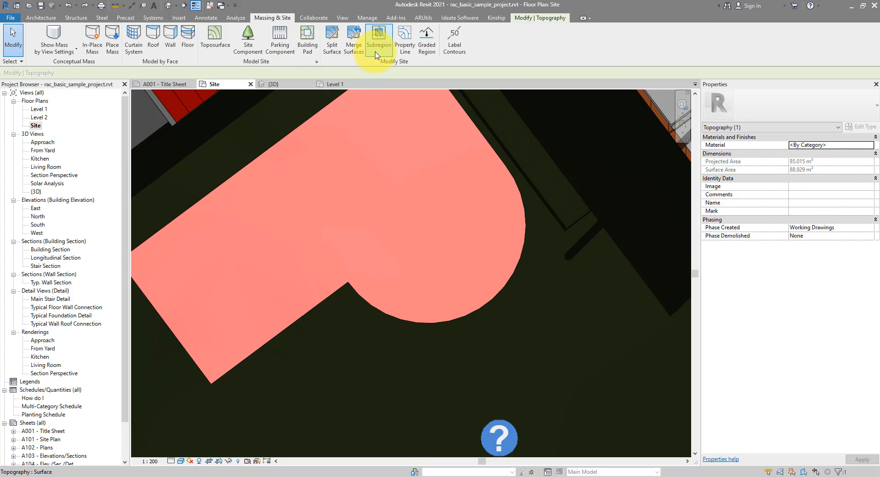
# - Start a new topography subregion and switch its sketch to Pick Lines mode
pyautogui.click(378, 41)
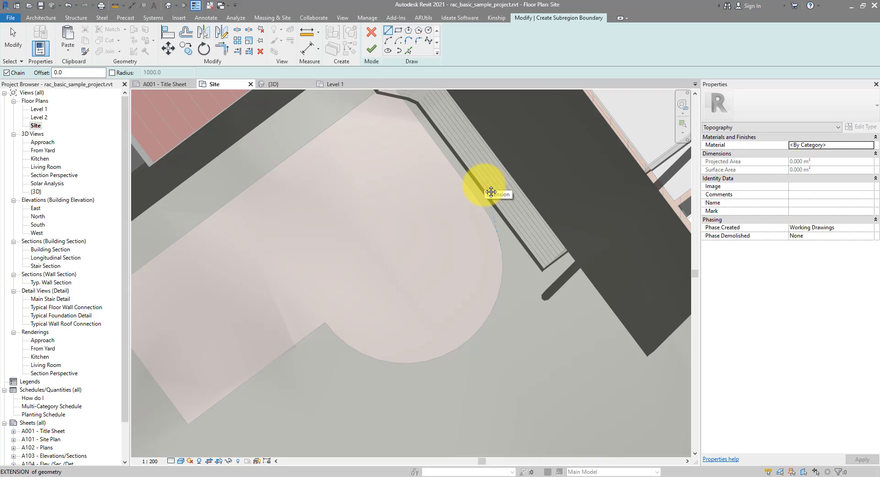
pyautogui.moveTo(491, 189)
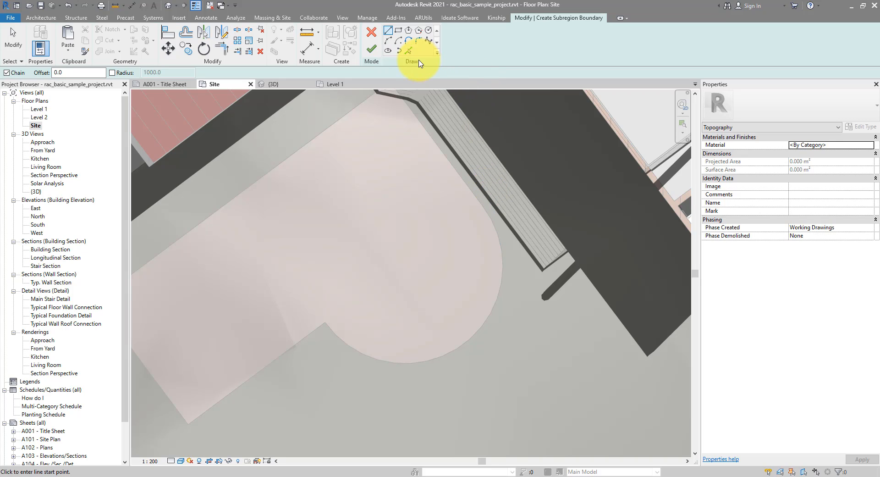
pyautogui.click(428, 50)
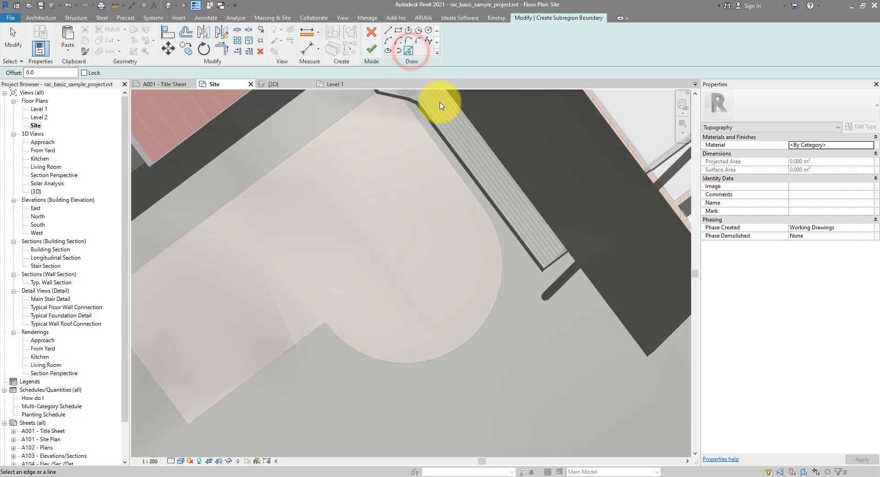
pyautogui.moveTo(462, 334)
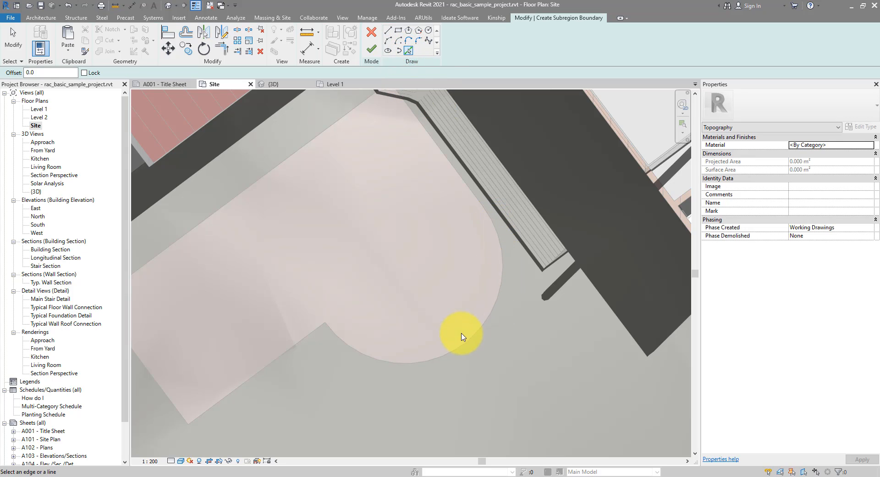
pyautogui.moveTo(458, 347)
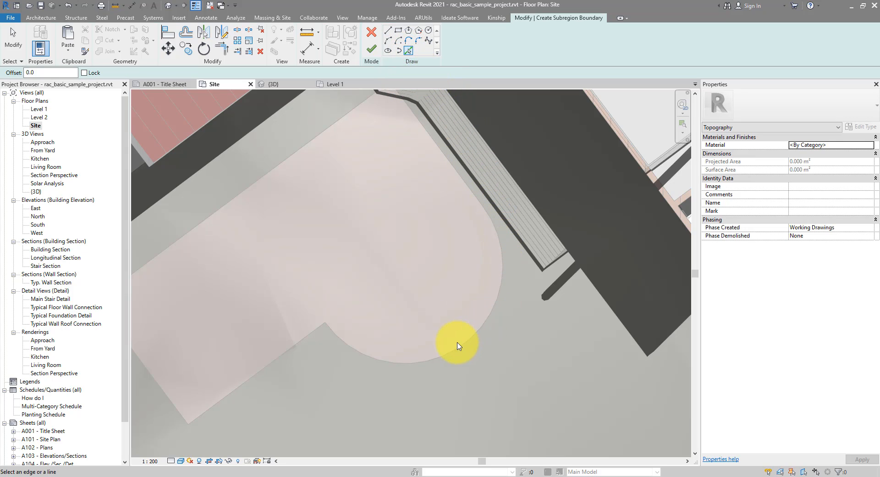
pyautogui.moveTo(302, 341)
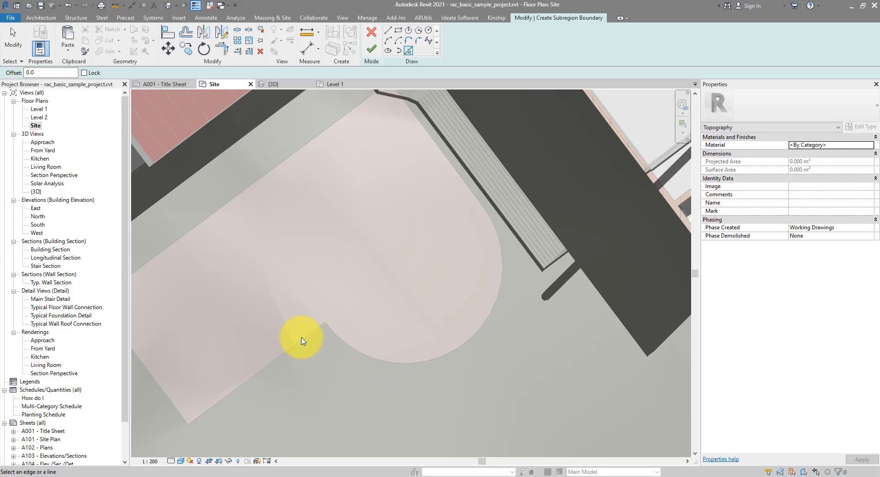
pyautogui.moveTo(403, 68)
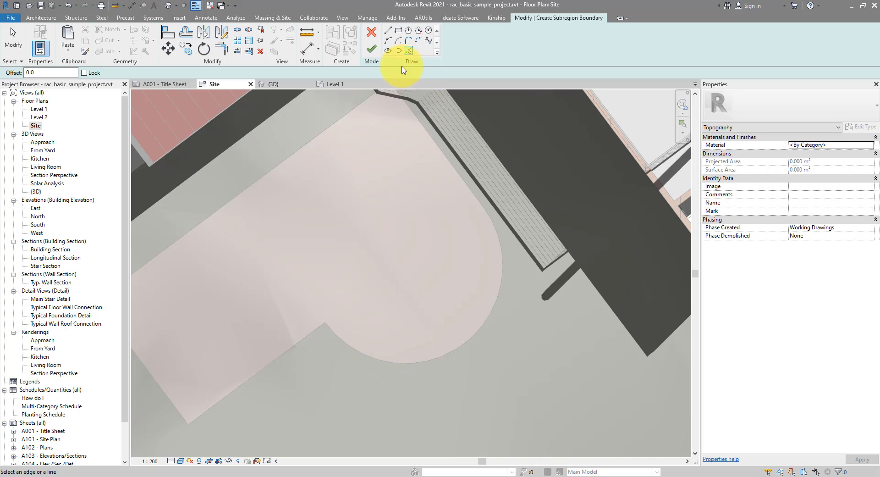
pyautogui.moveTo(390, 44)
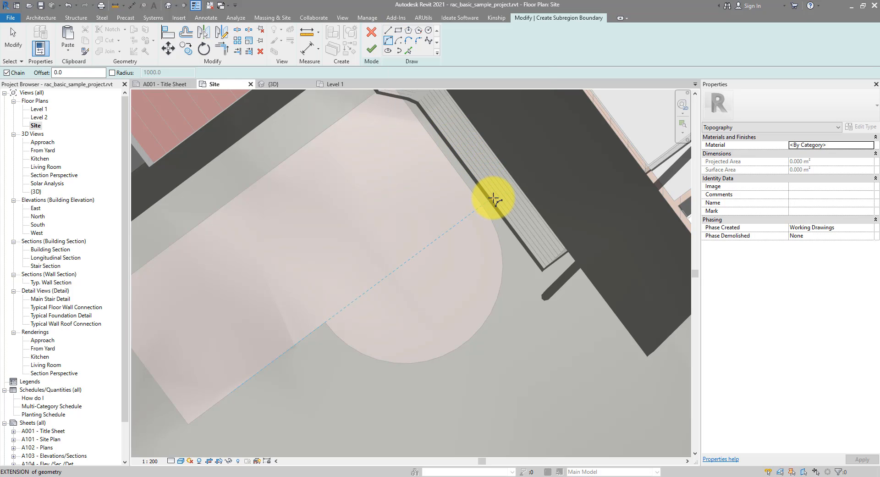
pyautogui.moveTo(495, 198)
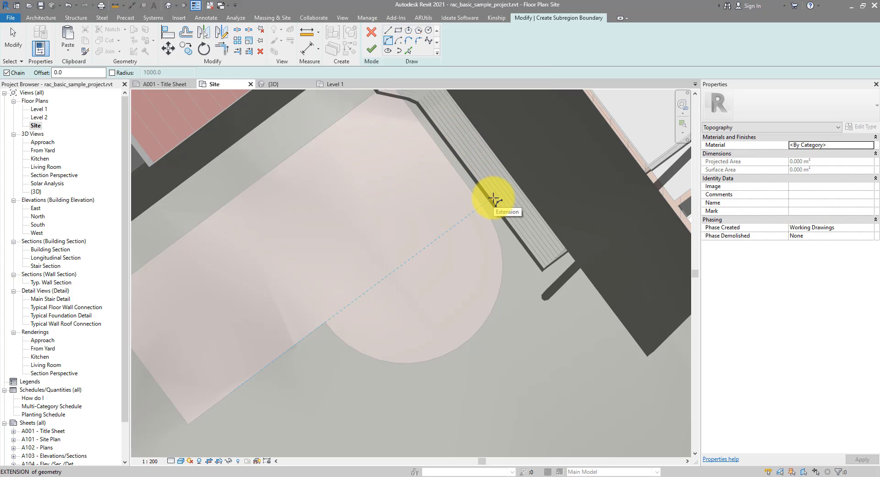
pyautogui.moveTo(482, 207)
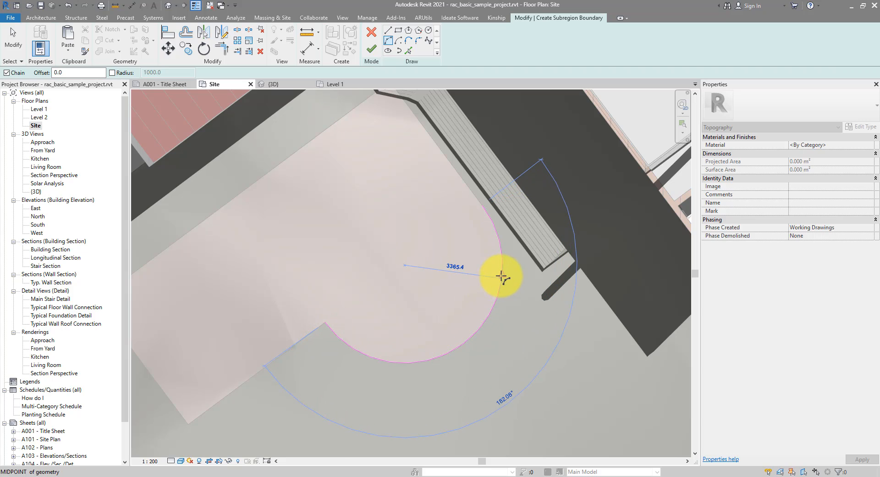
pyautogui.moveTo(463, 343)
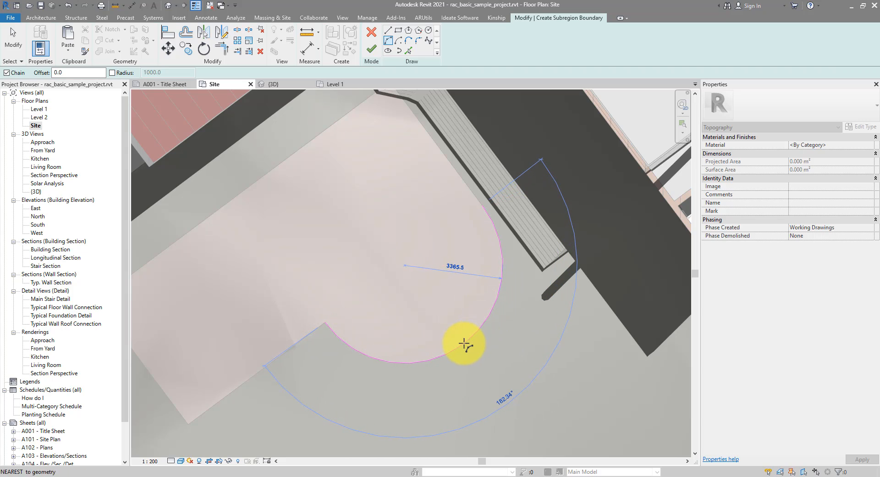
pyautogui.moveTo(458, 347)
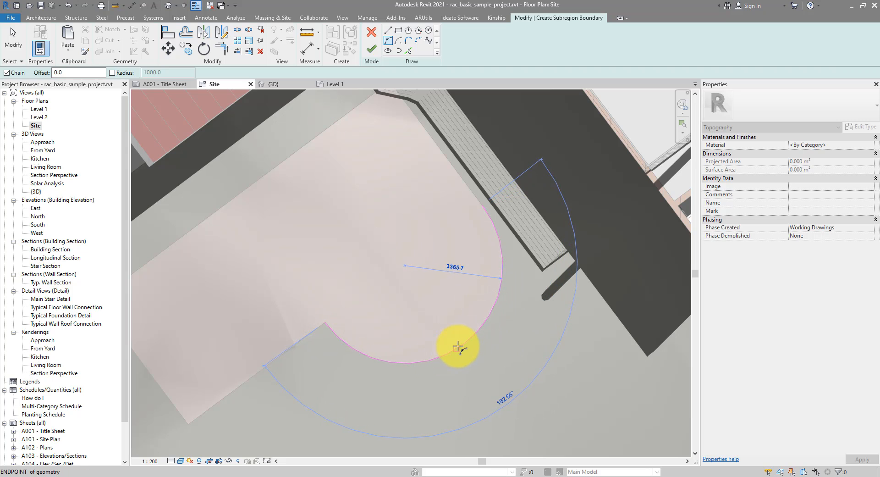
pyautogui.moveTo(484, 317)
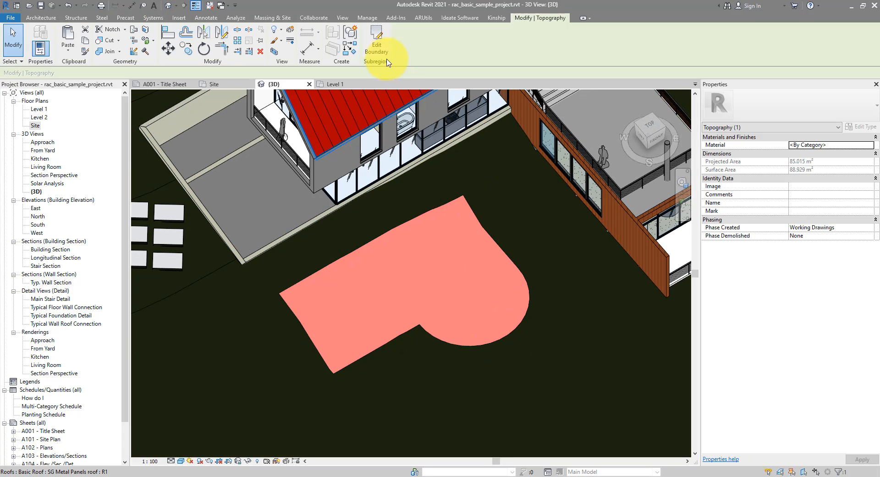
# - Edit the first subregion's boundary, cancel without changes, and show the Massing & Site tools
pyautogui.click(377, 51)
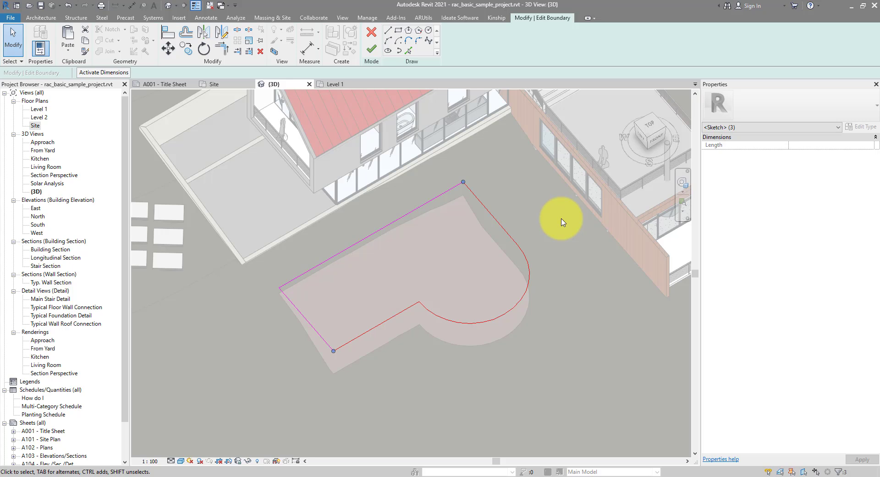
pyautogui.moveTo(103, 72)
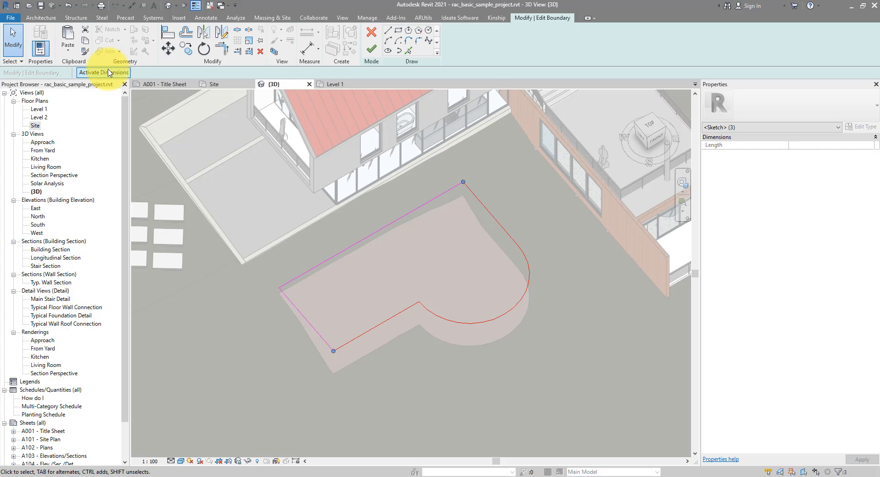
pyautogui.moveTo(85, 44)
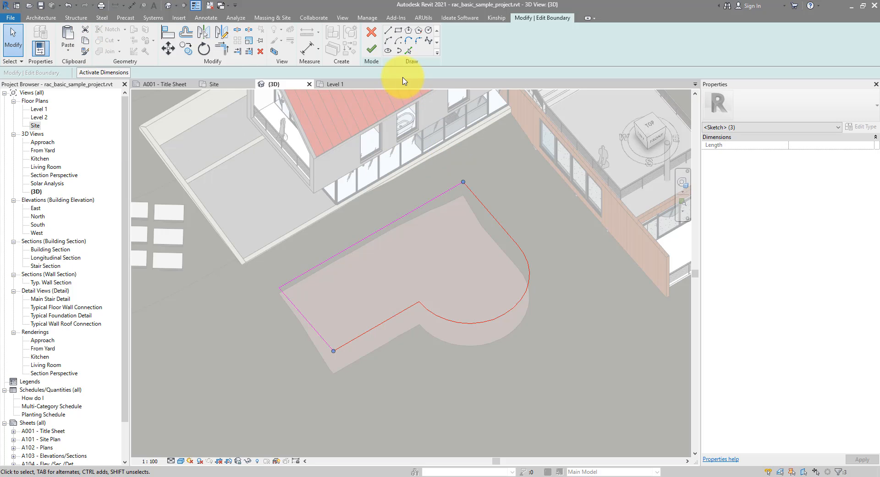
pyautogui.moveTo(371, 37)
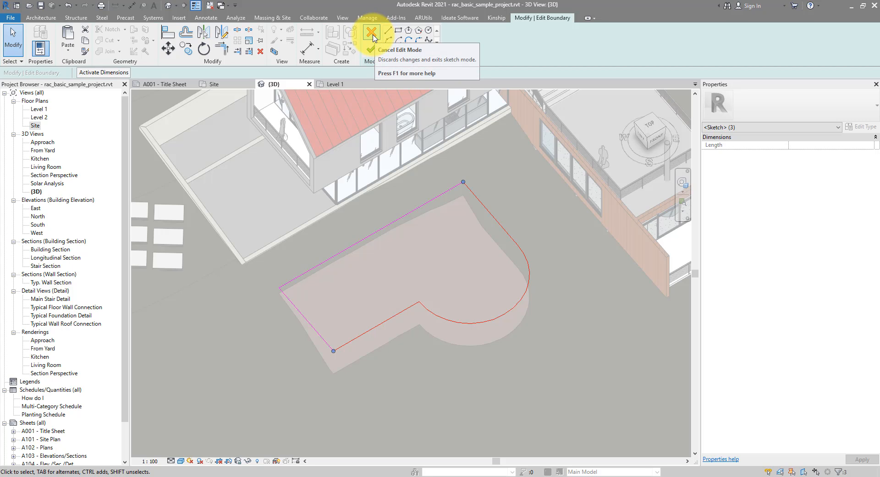
pyautogui.click(370, 31)
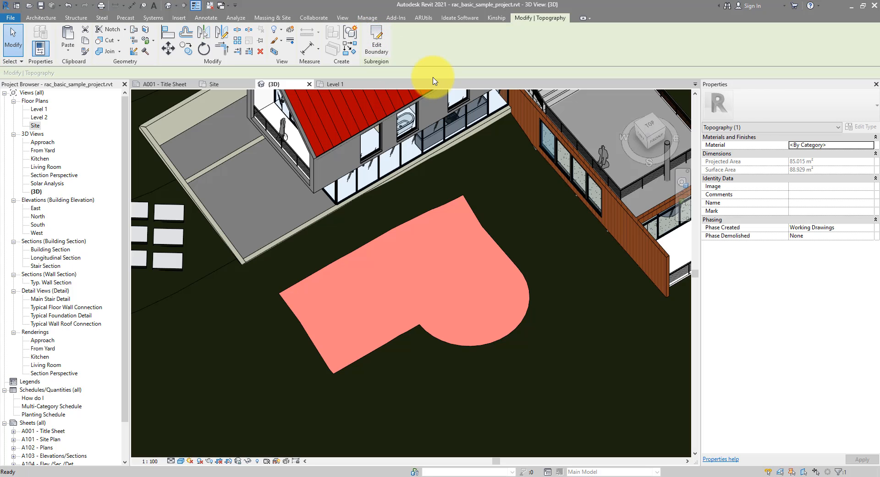
pyautogui.click(272, 17)
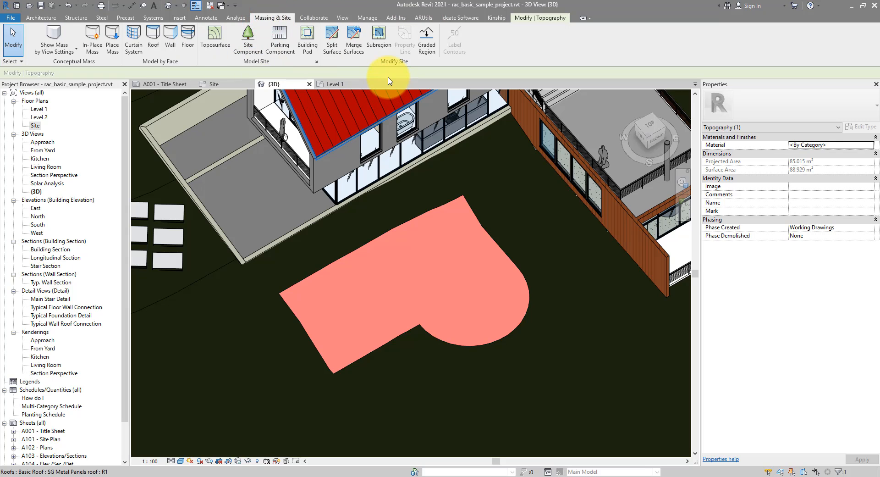
# - Start a new subregion and choose Paste > Aligned to Selected Levels for the copied lines
pyautogui.click(378, 40)
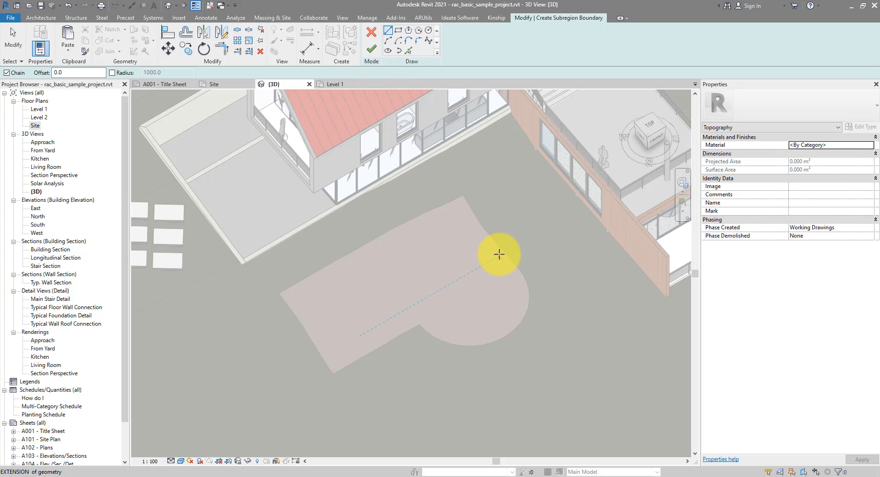
pyautogui.moveTo(430, 327)
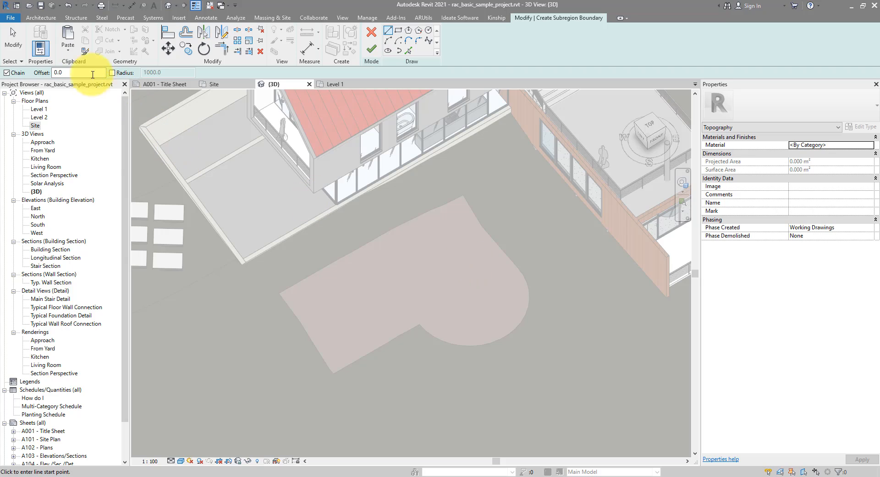
pyautogui.click(67, 41)
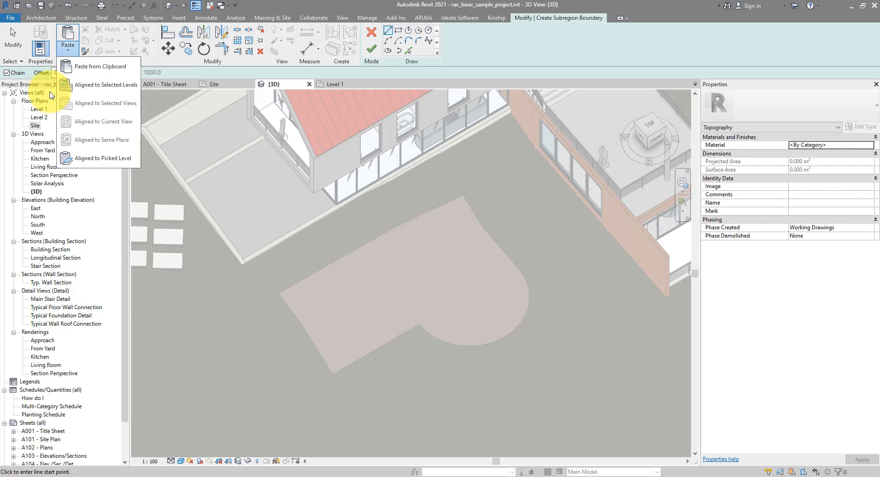
pyautogui.moveTo(84, 106)
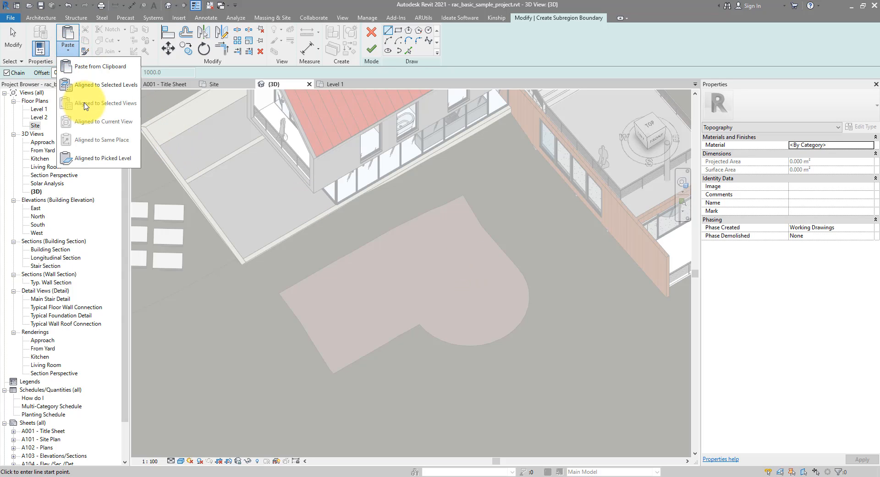
pyautogui.moveTo(104, 84)
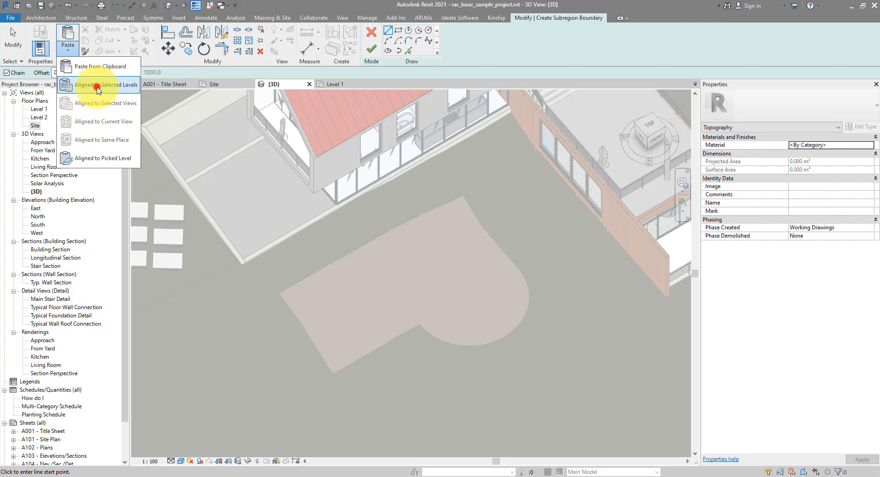
pyautogui.click(105, 84)
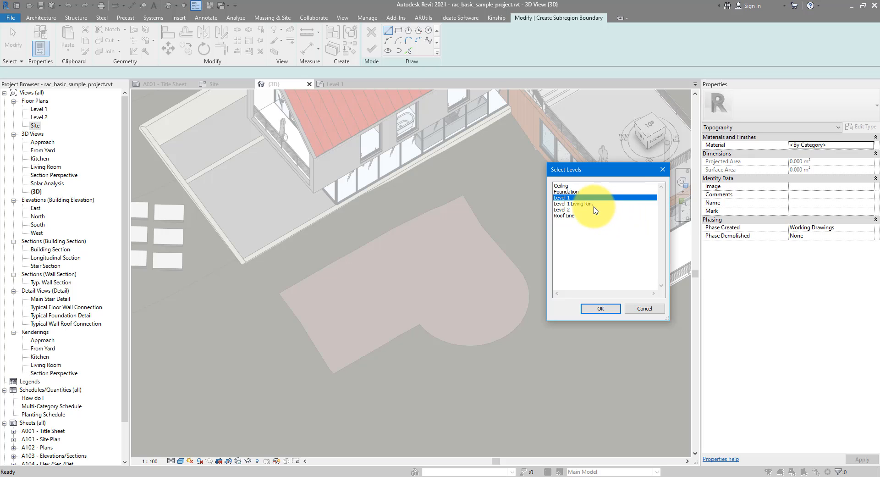
pyautogui.moveTo(437, 214)
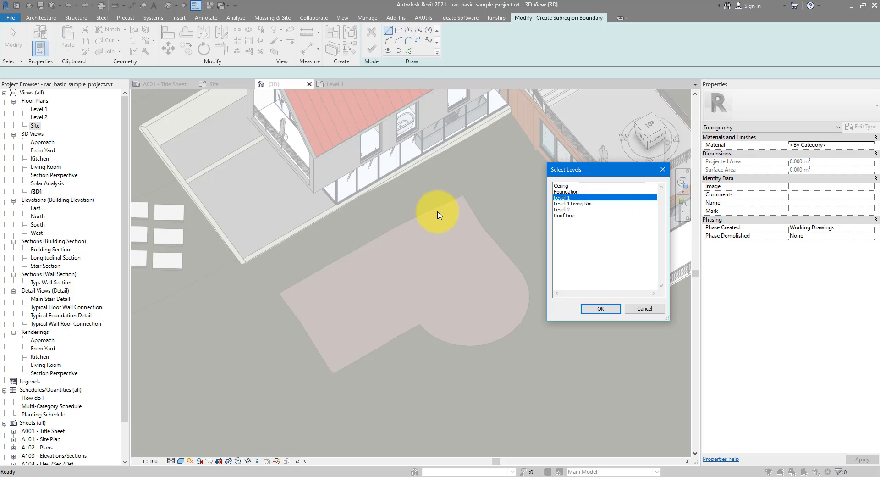
pyautogui.moveTo(465, 247)
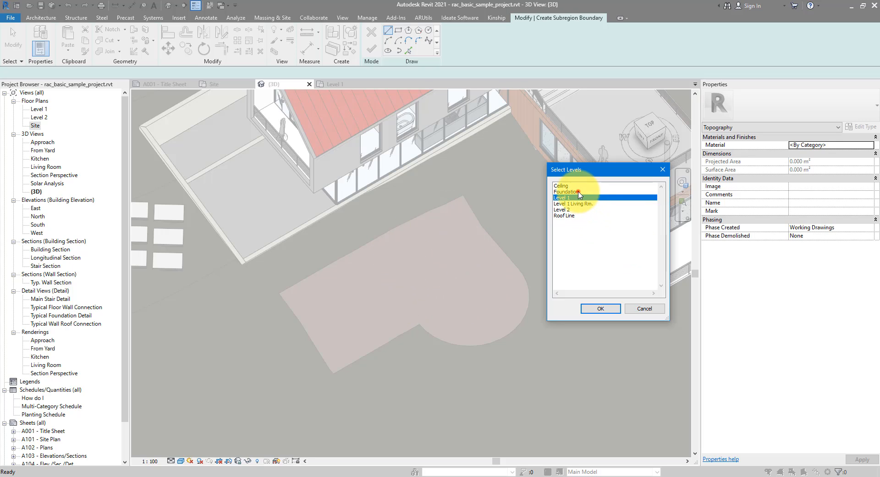
# - Paste the copied curved boundary lines onto Level 1 in the new sketch
pyautogui.click(568, 215)
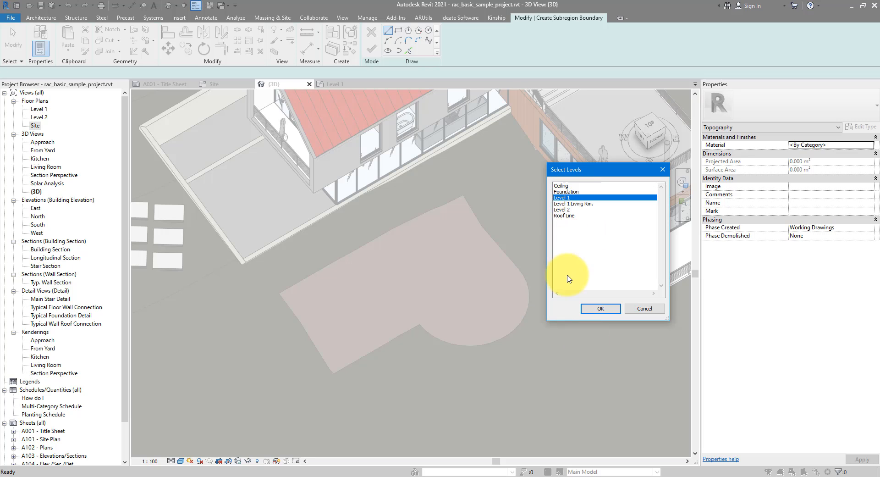
pyautogui.click(600, 309)
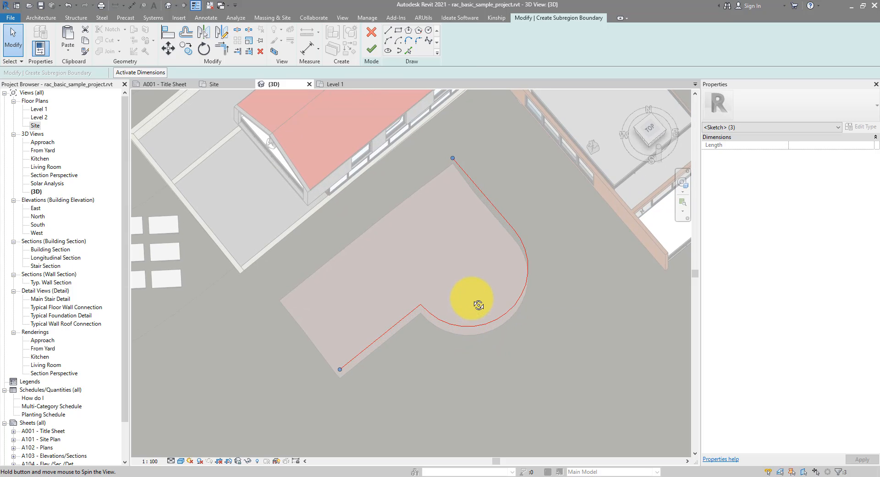
# - Orbit the 3D view to see the open ends of the pasted curve
pyautogui.moveTo(474, 303); pyautogui.dragTo(481, 258)
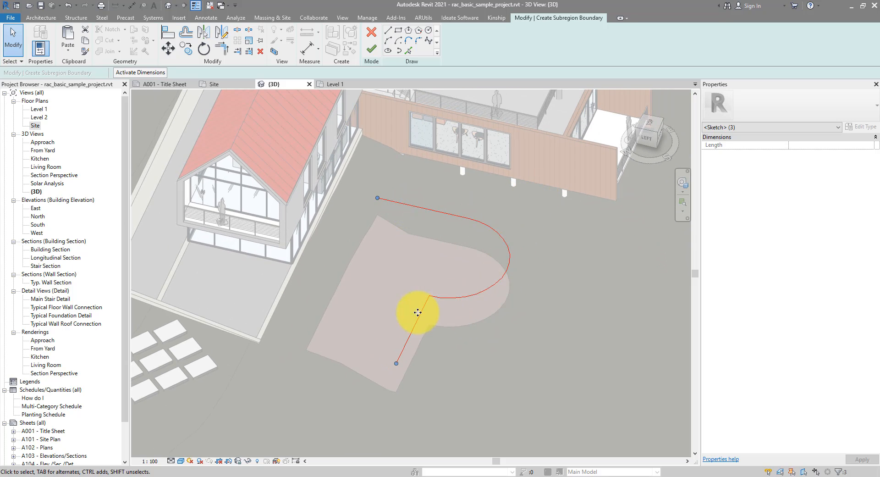
pyautogui.moveTo(418, 312); pyautogui.dragTo(522, 140)
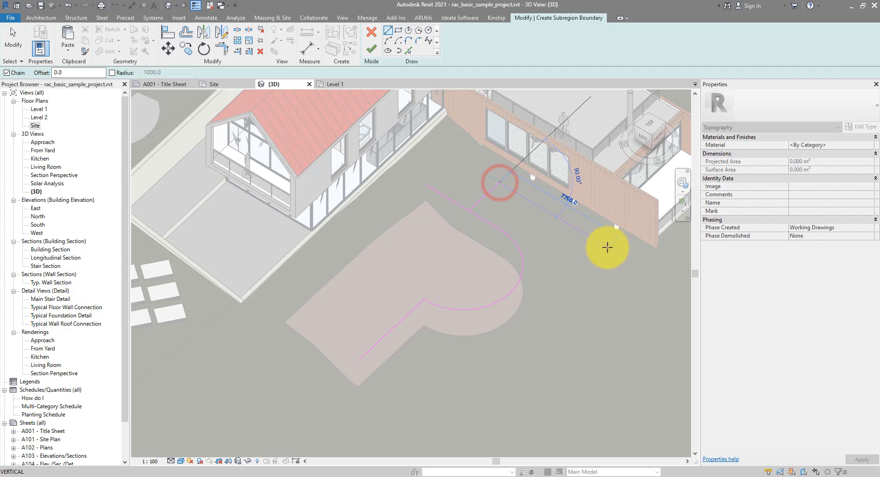
# - Place the closing straight boundary line and finish the second subregion
pyautogui.click(607, 247)
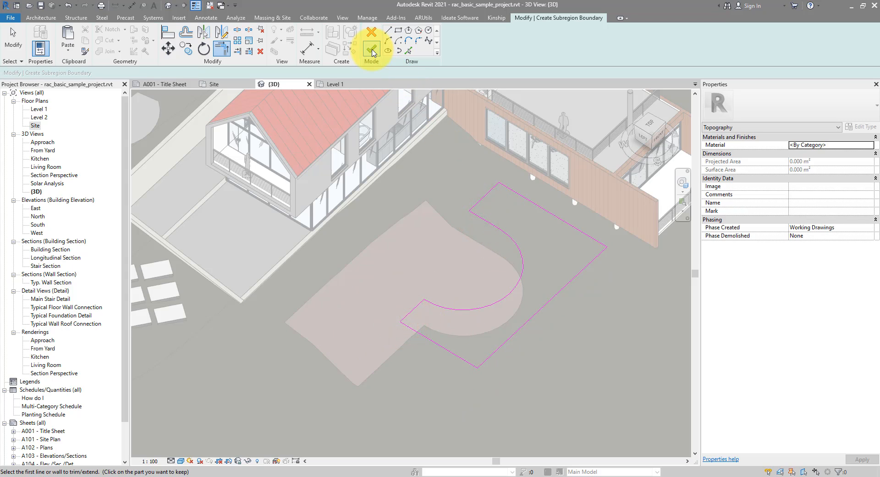
pyautogui.click(371, 38)
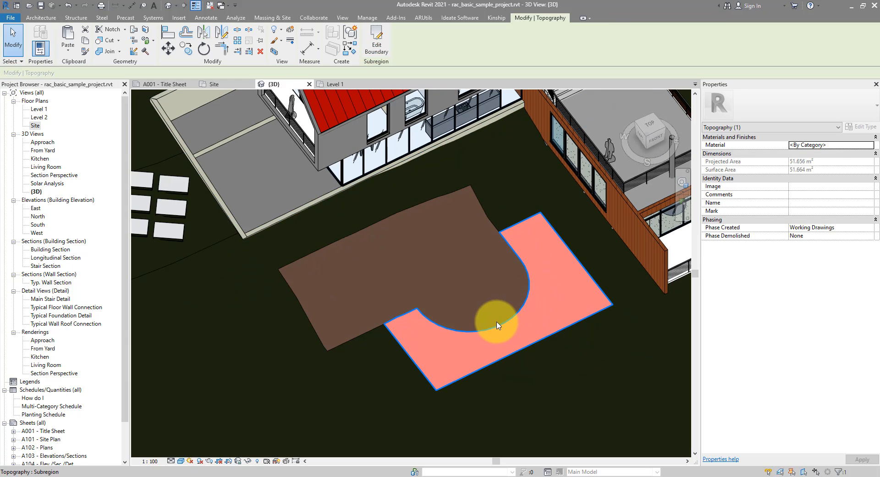
pyautogui.moveTo(418, 309)
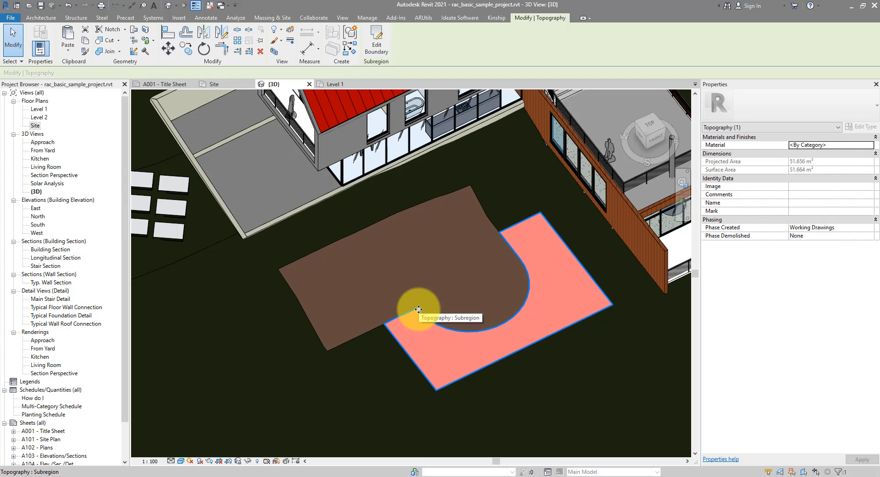
pyautogui.moveTo(536, 263)
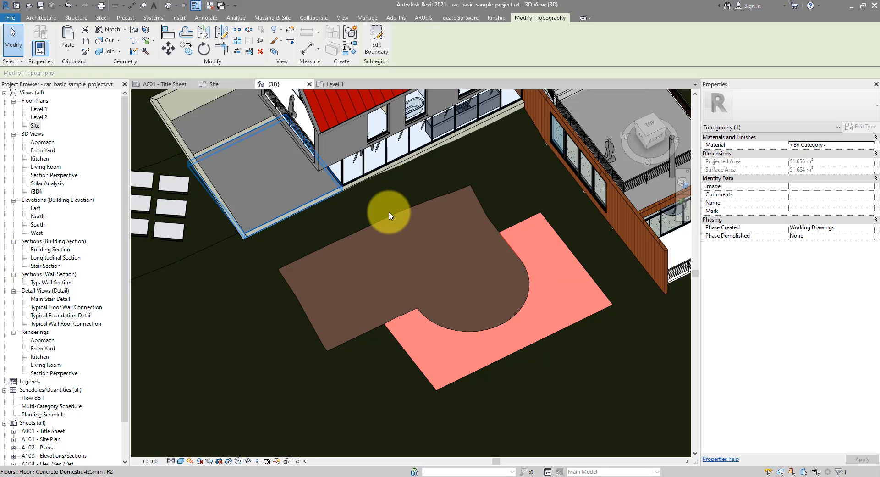
pyautogui.click(474, 267)
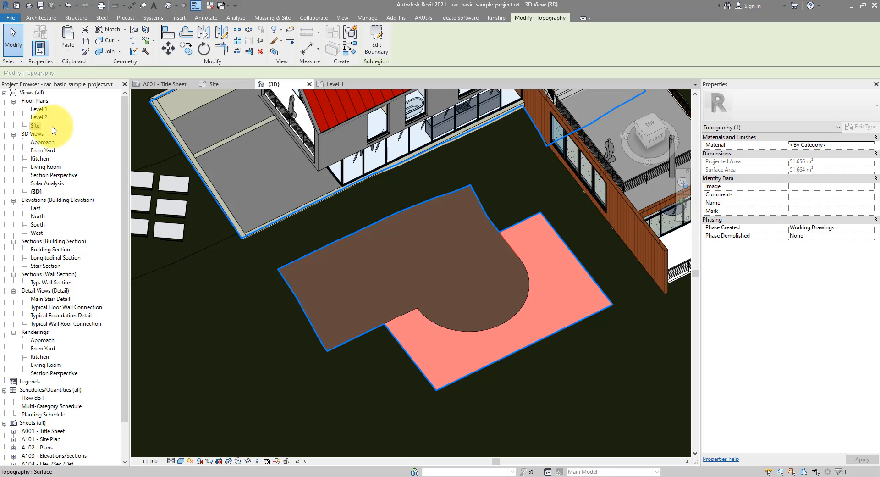
pyautogui.moveTo(37, 127)
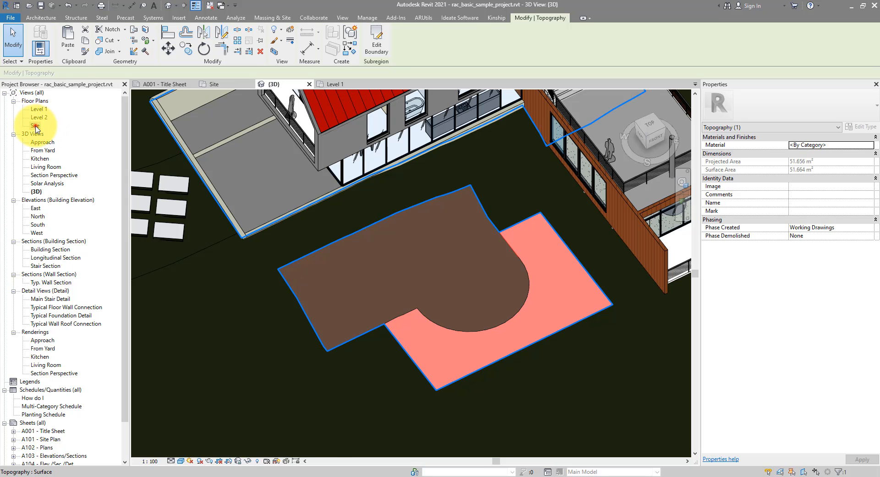
# - In the Site plan, edit the subregion's boundary, pick its curved lines, then cancel leaving it unchanged
pyautogui.doubleClick(35, 125)
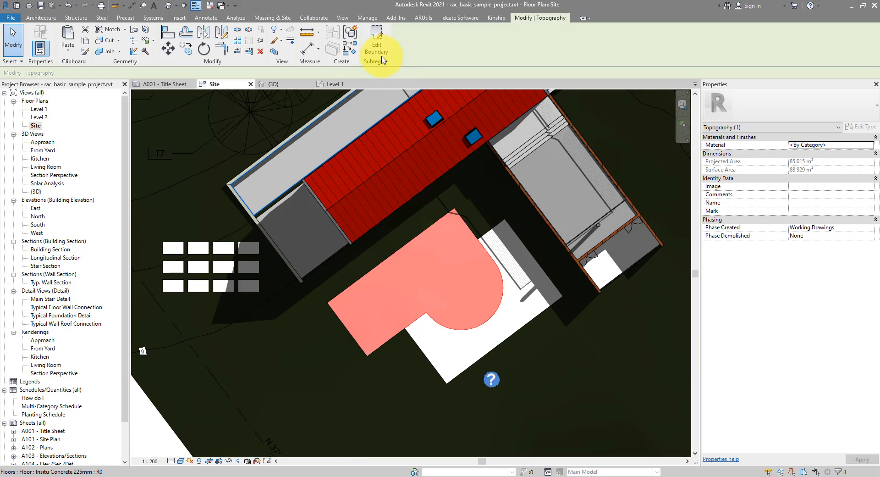
pyautogui.click(376, 45)
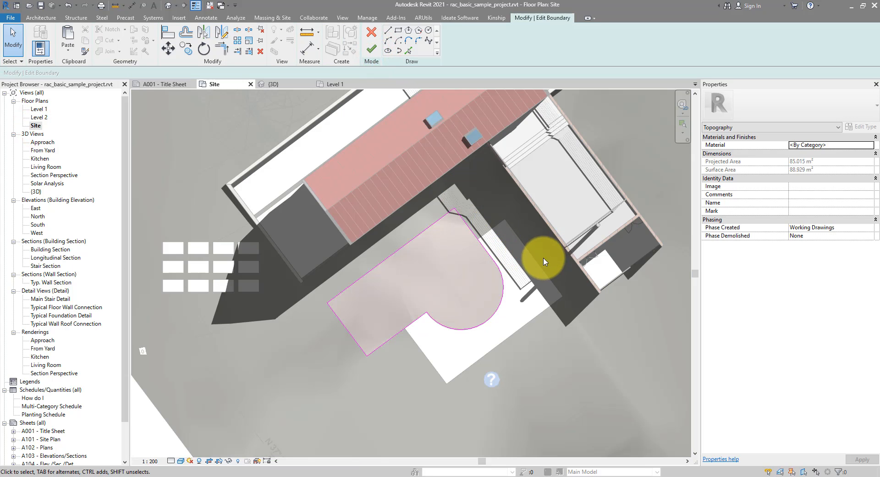
pyautogui.click(458, 275)
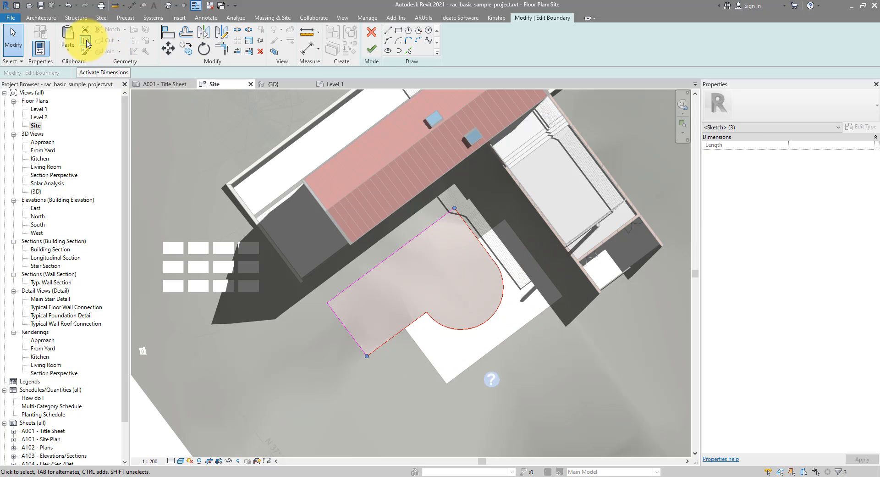
pyautogui.moveTo(328, 147)
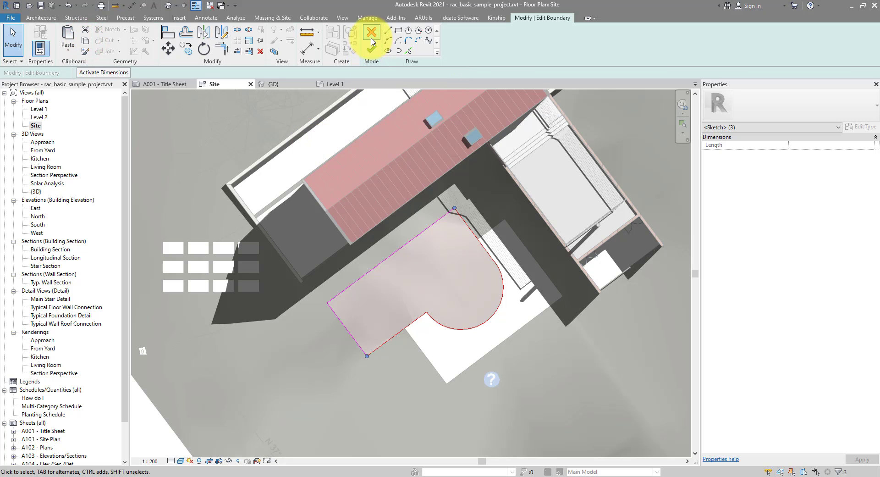
pyautogui.click(372, 32)
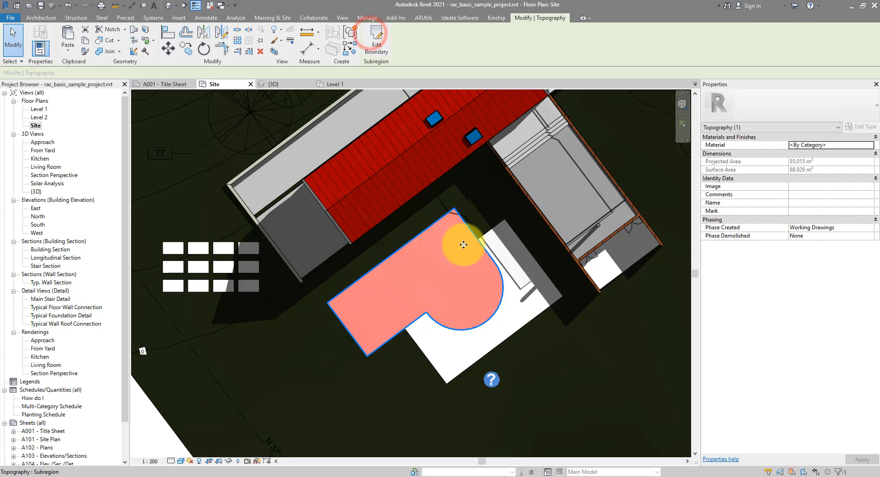
# - Create a new subregion and paste the copied boundary lines aligned to Level 1
pyautogui.click(272, 17)
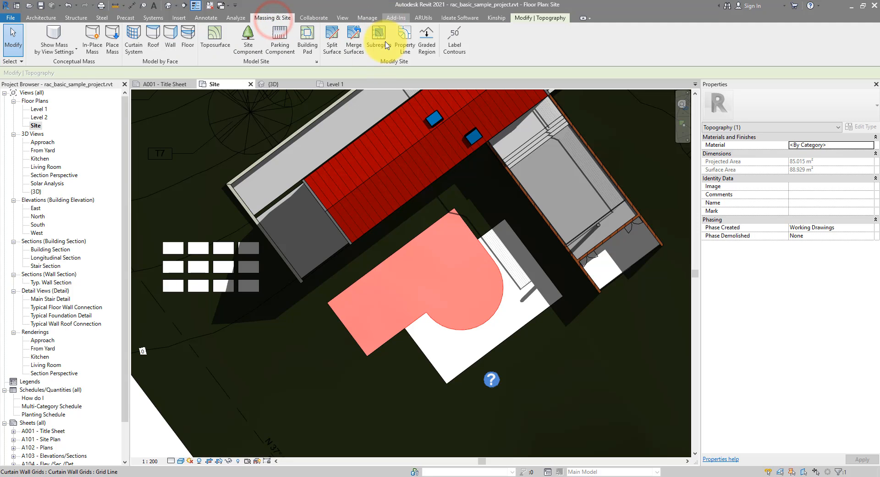
pyautogui.click(377, 39)
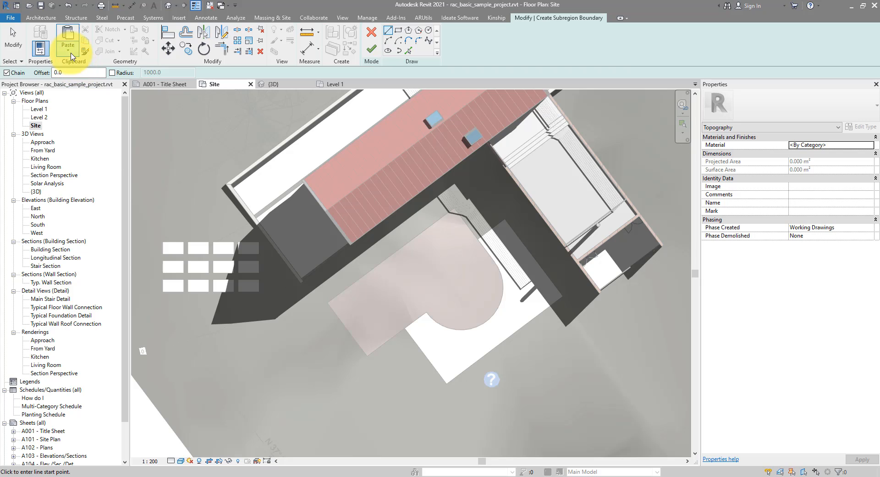
pyautogui.click(67, 41)
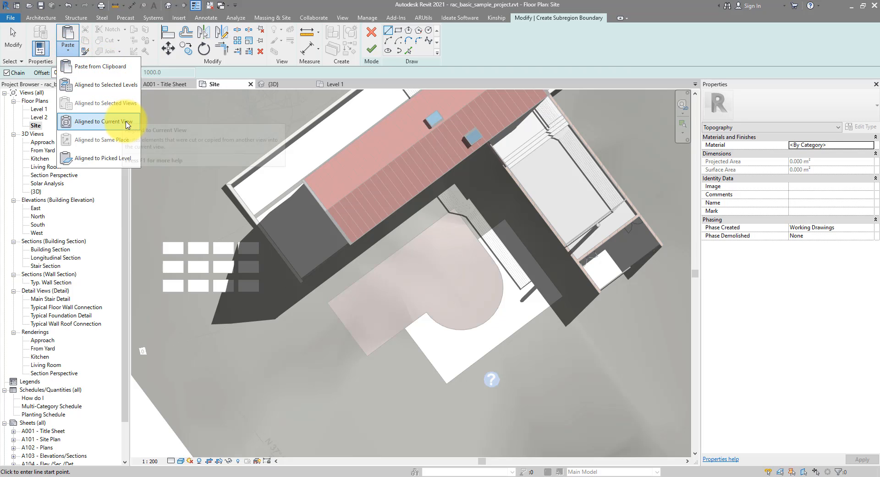
pyautogui.moveTo(127, 102)
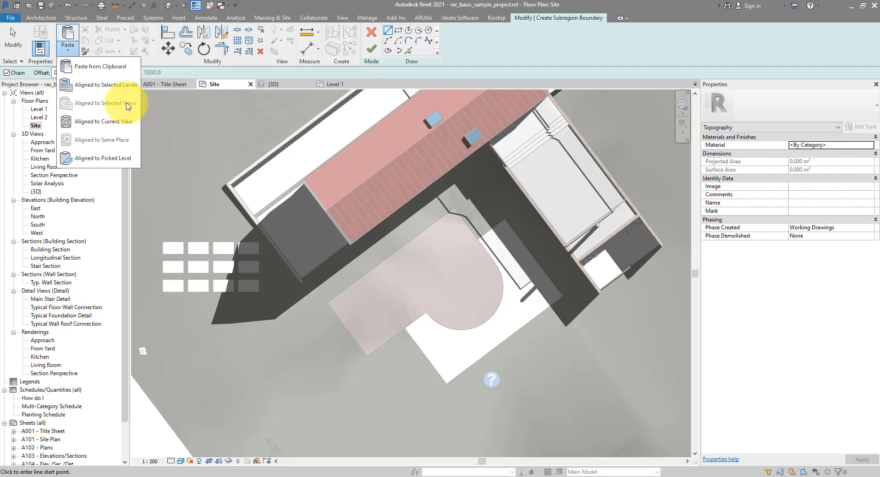
pyautogui.click(107, 84)
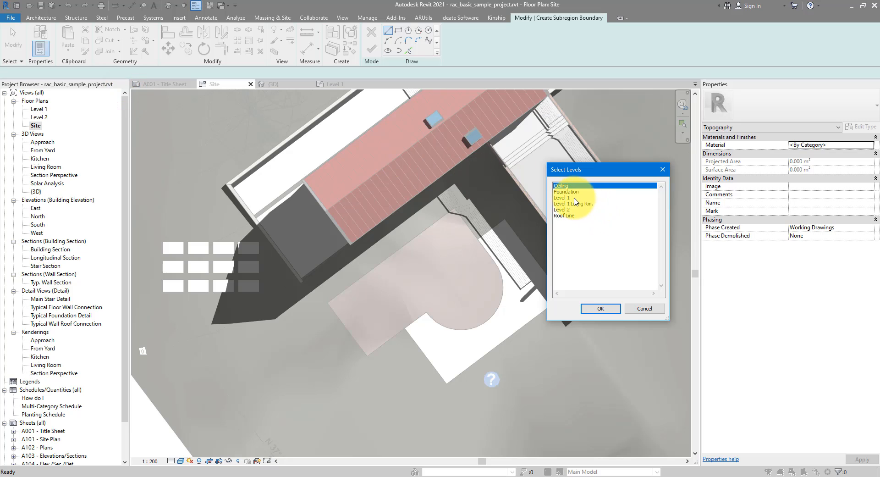
pyautogui.click(568, 197)
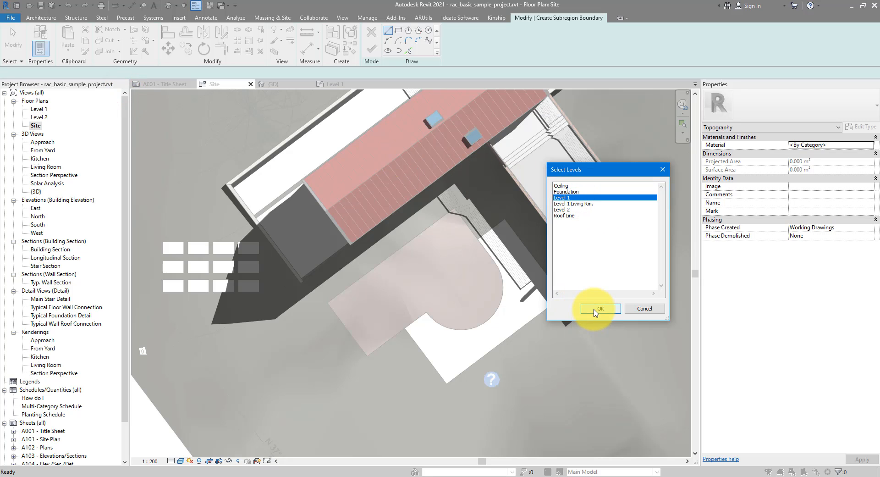
pyautogui.click(599, 309)
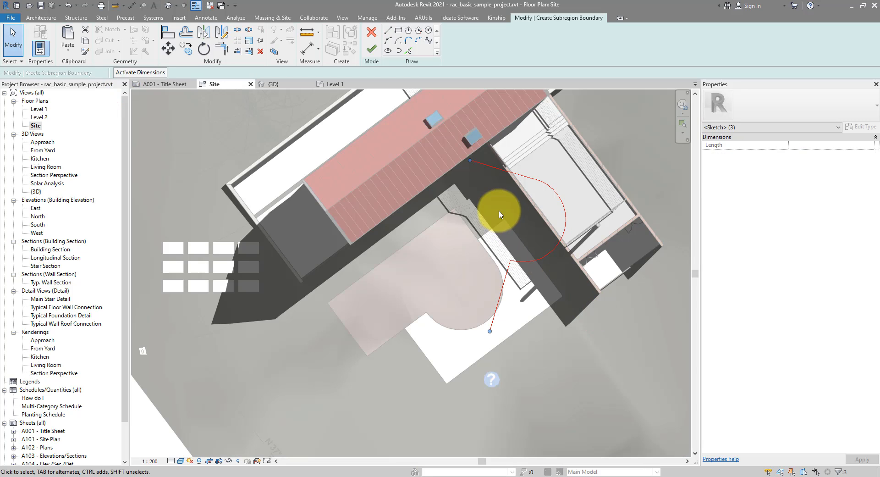
pyautogui.moveTo(543, 182)
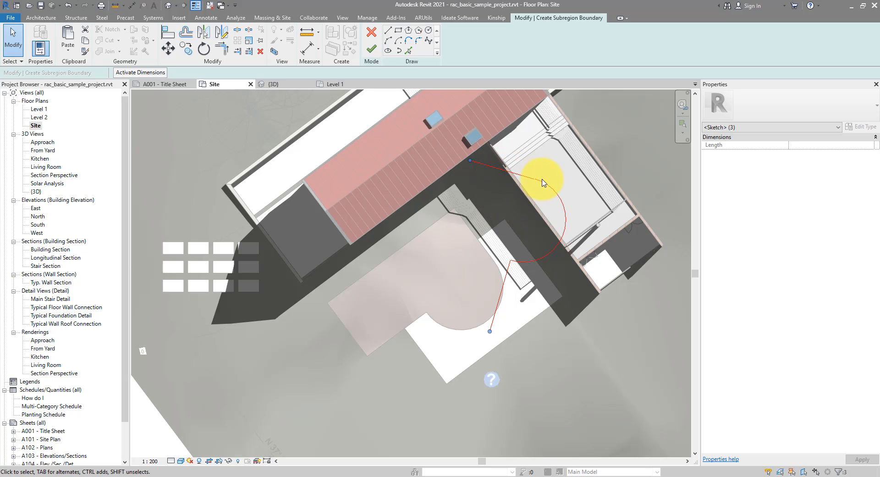
pyautogui.moveTo(515, 261)
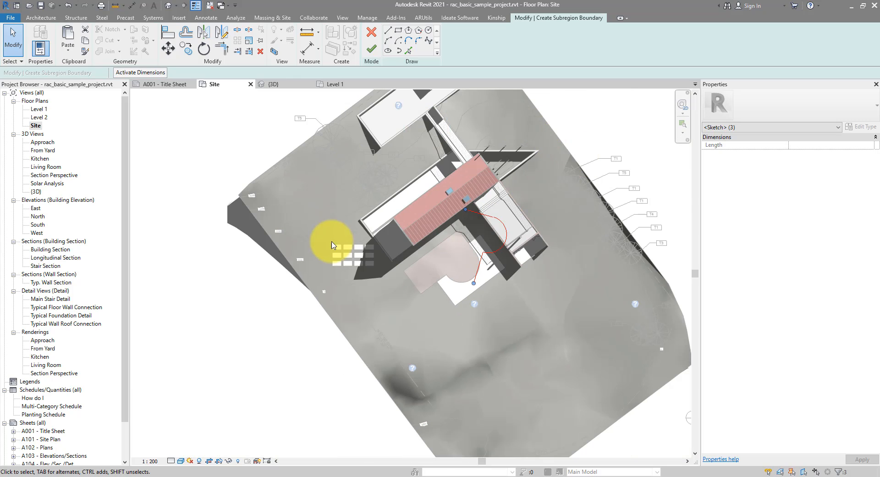
pyautogui.moveTo(542, 220)
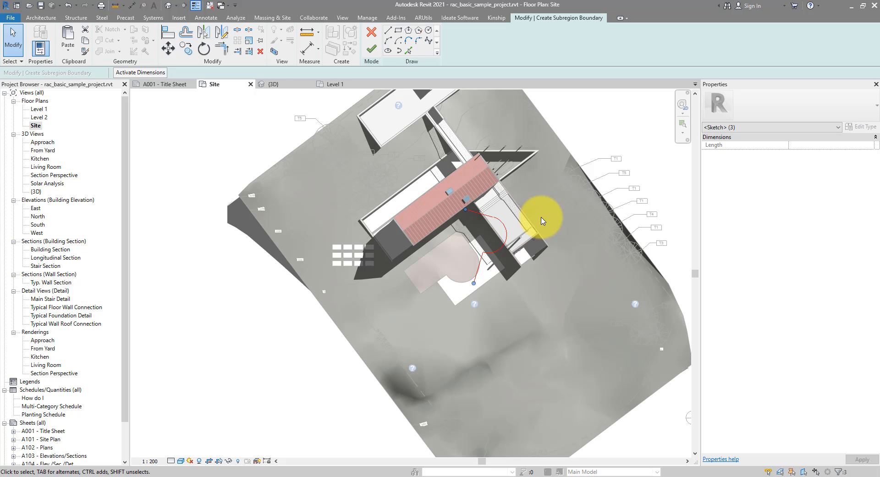
pyautogui.moveTo(495, 229)
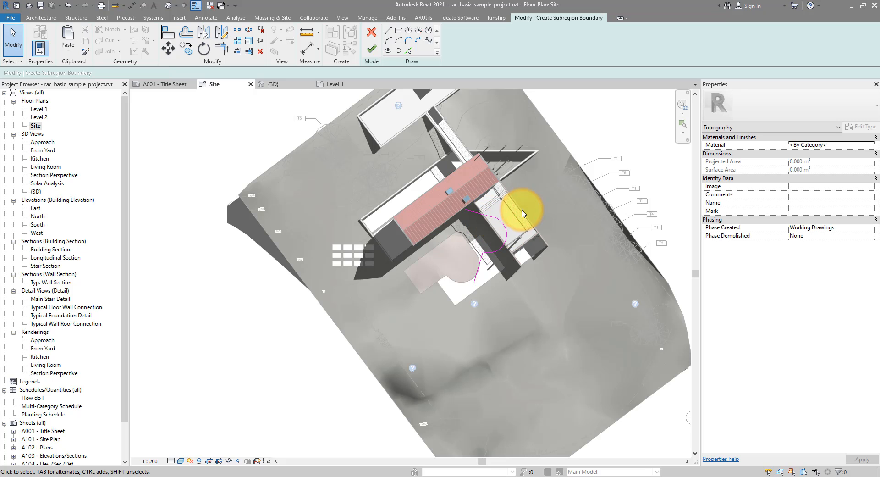
# - Switch to the {3D} view to see the pasted lines beside the existing subregion
pyautogui.click(272, 83)
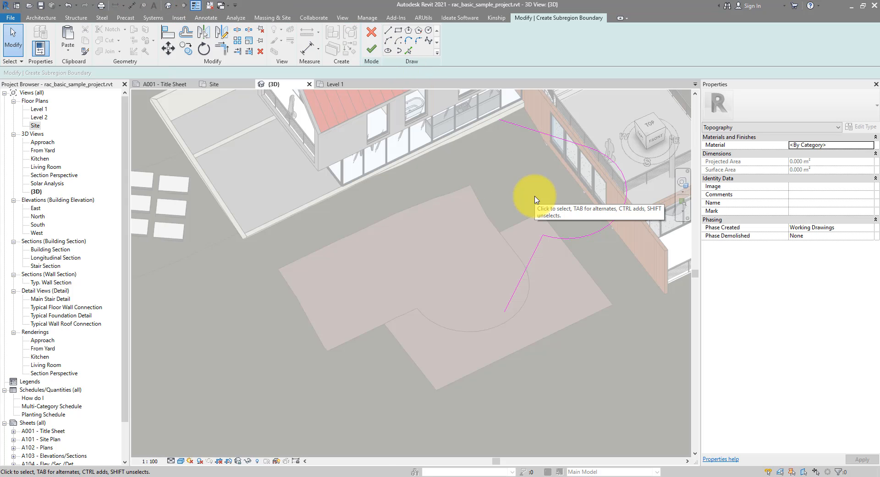
pyautogui.moveTo(592, 257)
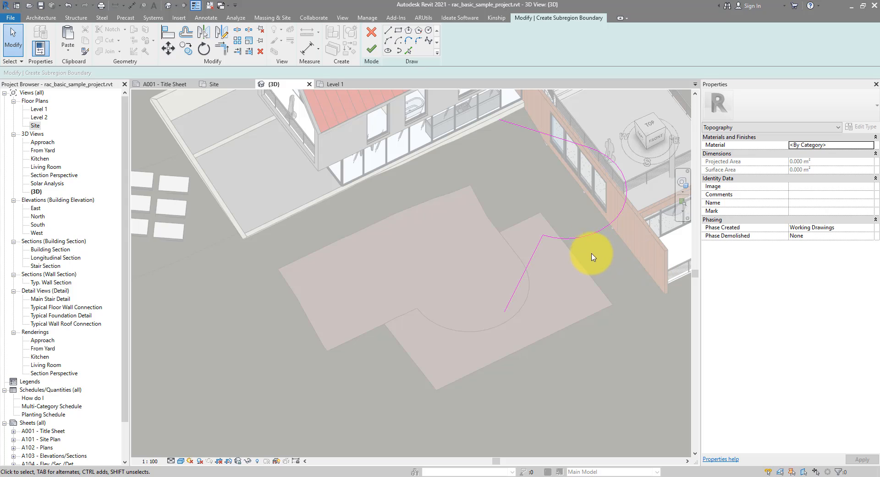
pyautogui.moveTo(441, 299)
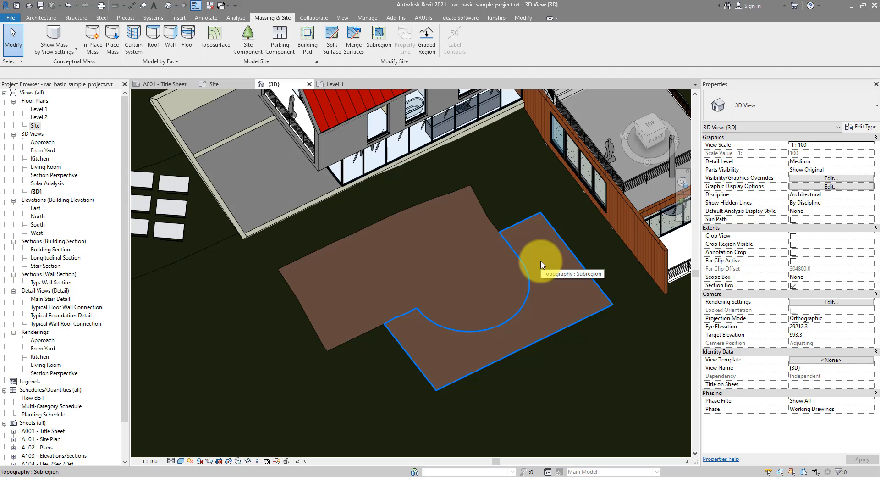
pyautogui.moveTo(542, 264)
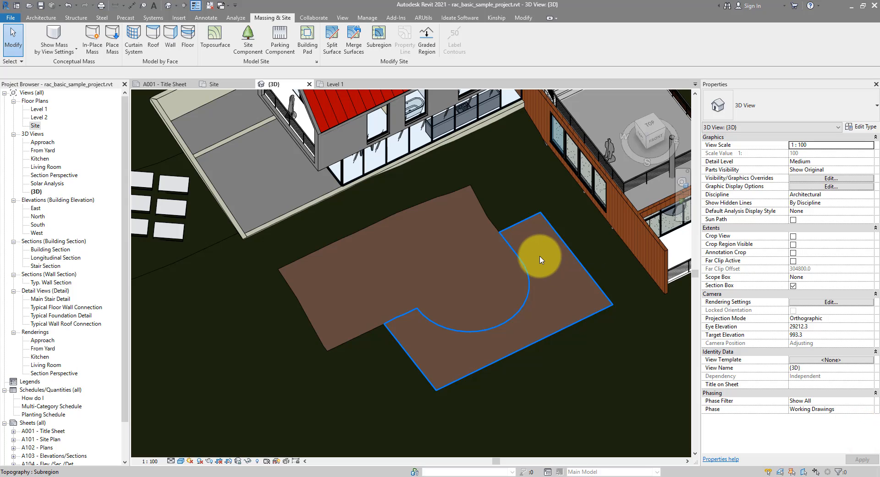
pyautogui.moveTo(542, 259)
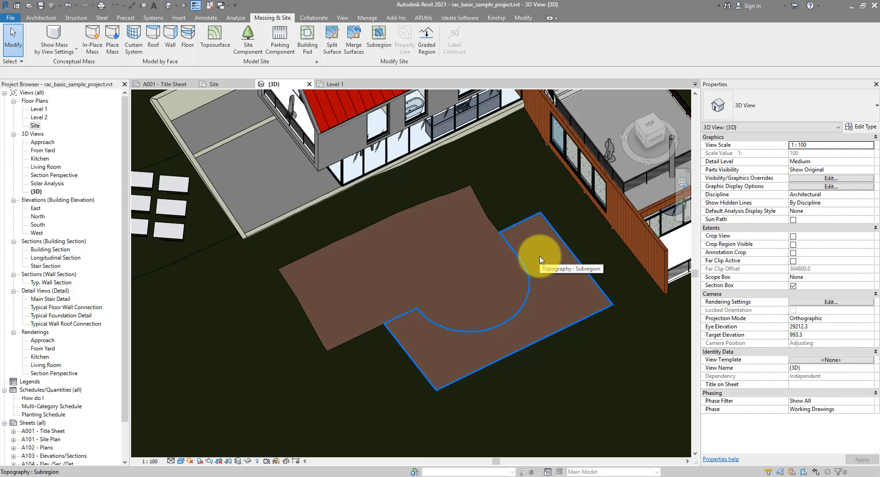